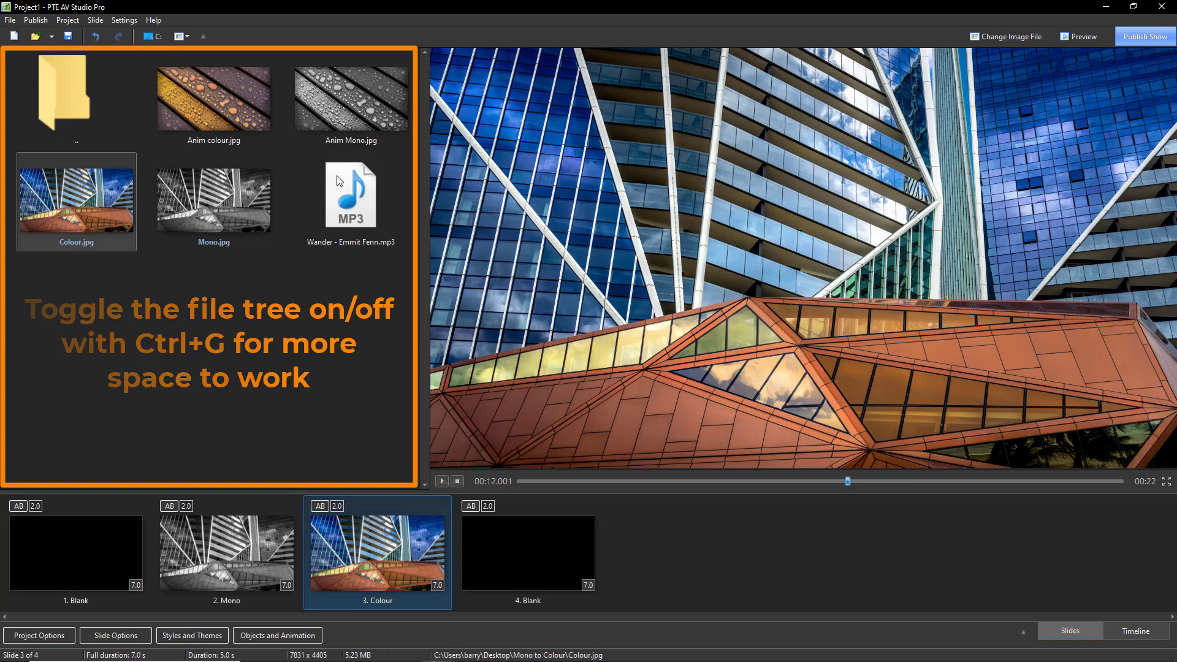
- Toggle the file tree and reach the Colour slide's transition settings on the timeline
key(Ctrl+g)
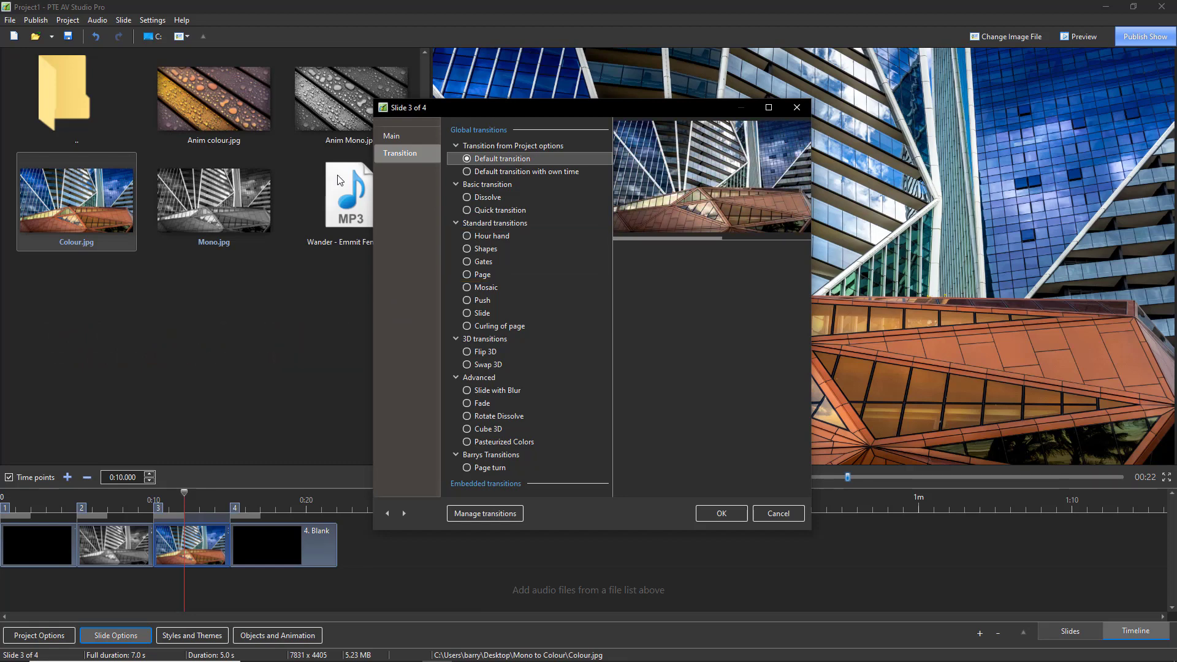
- Confirm the transition, stretch the Colour slide to about 11 seconds overlapping Mono, and return to Slides view
click(720, 514)
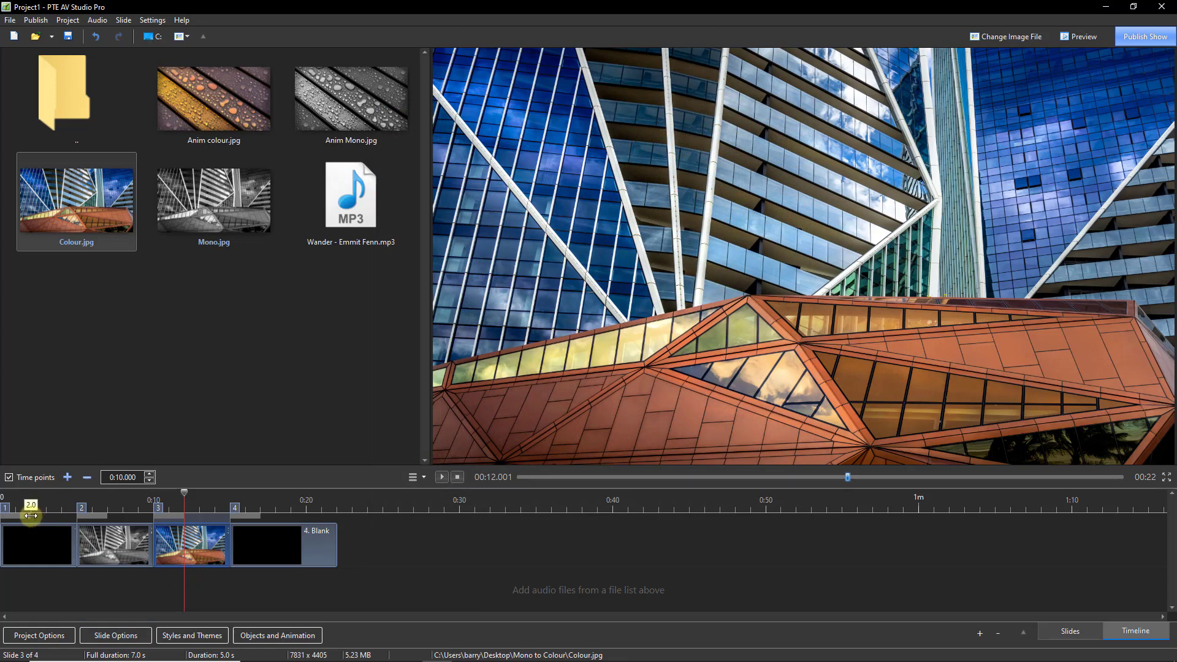
click(111, 545)
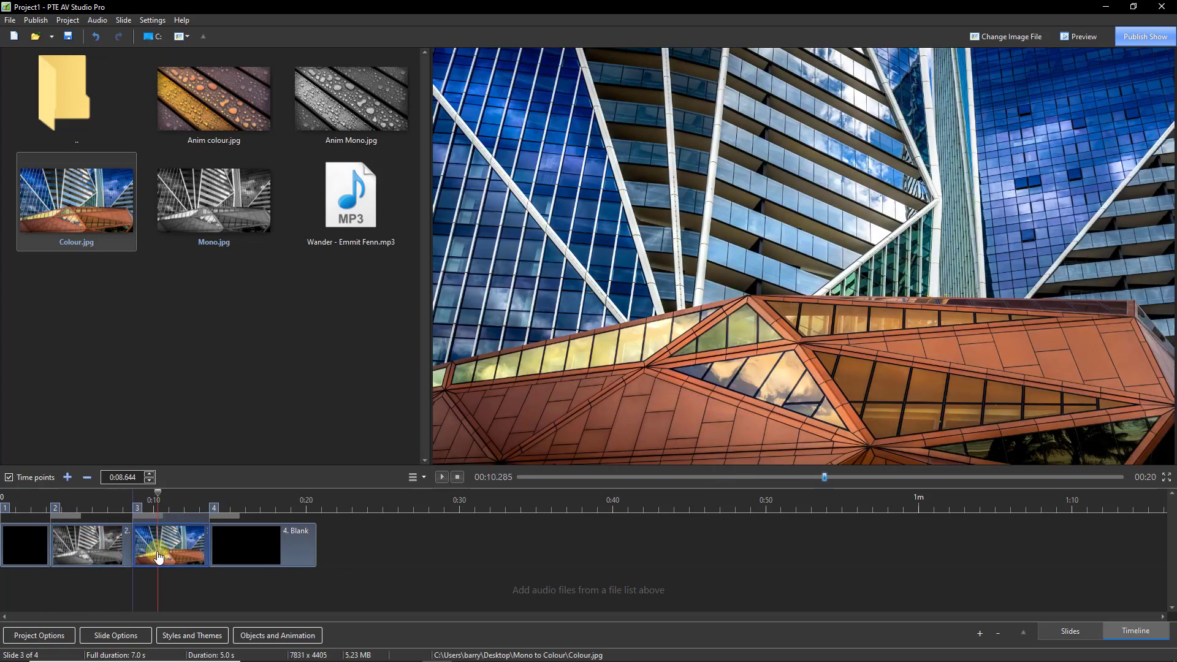
click(277, 545)
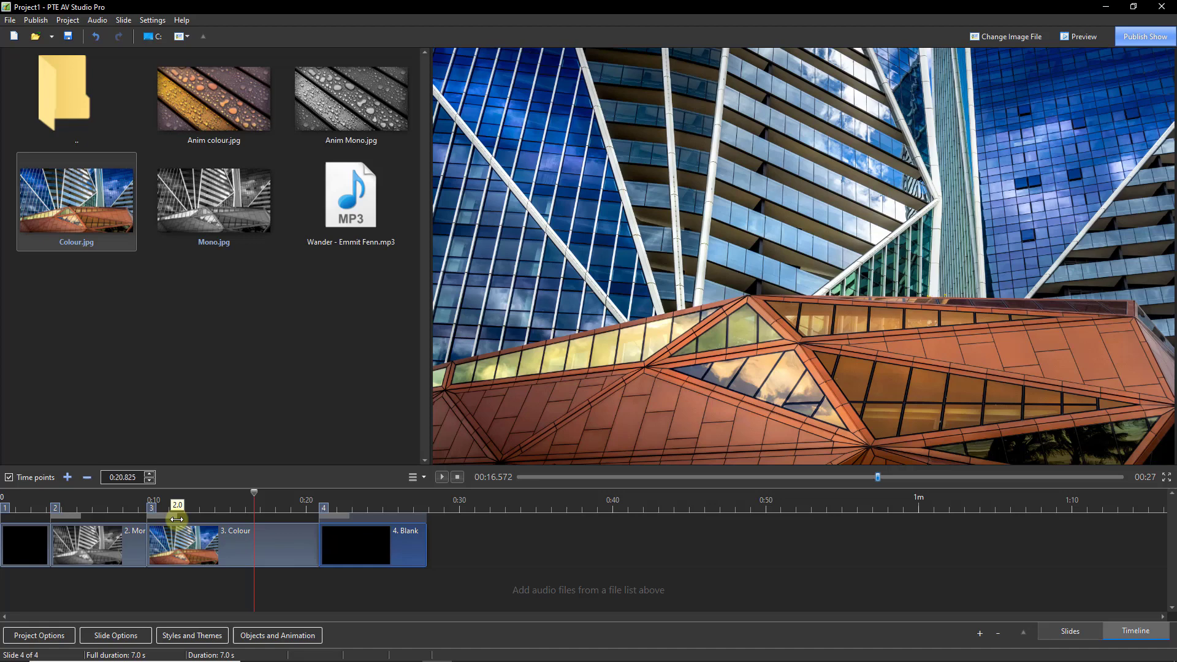
drag(178, 517, 229, 517)
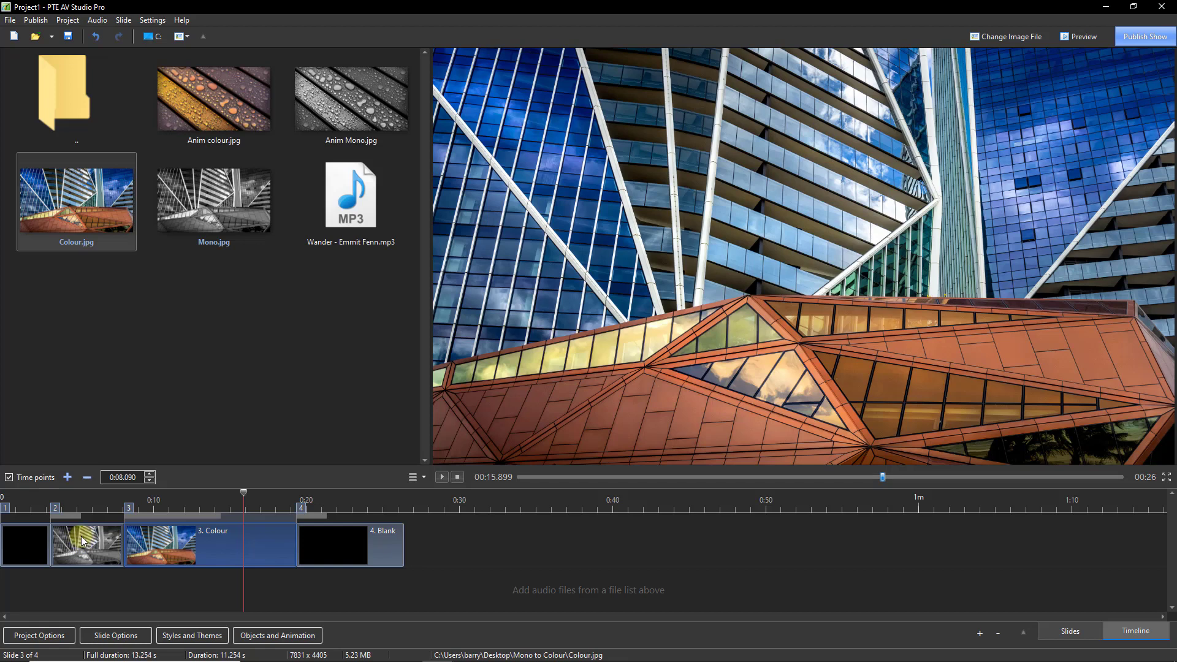
click(85, 544)
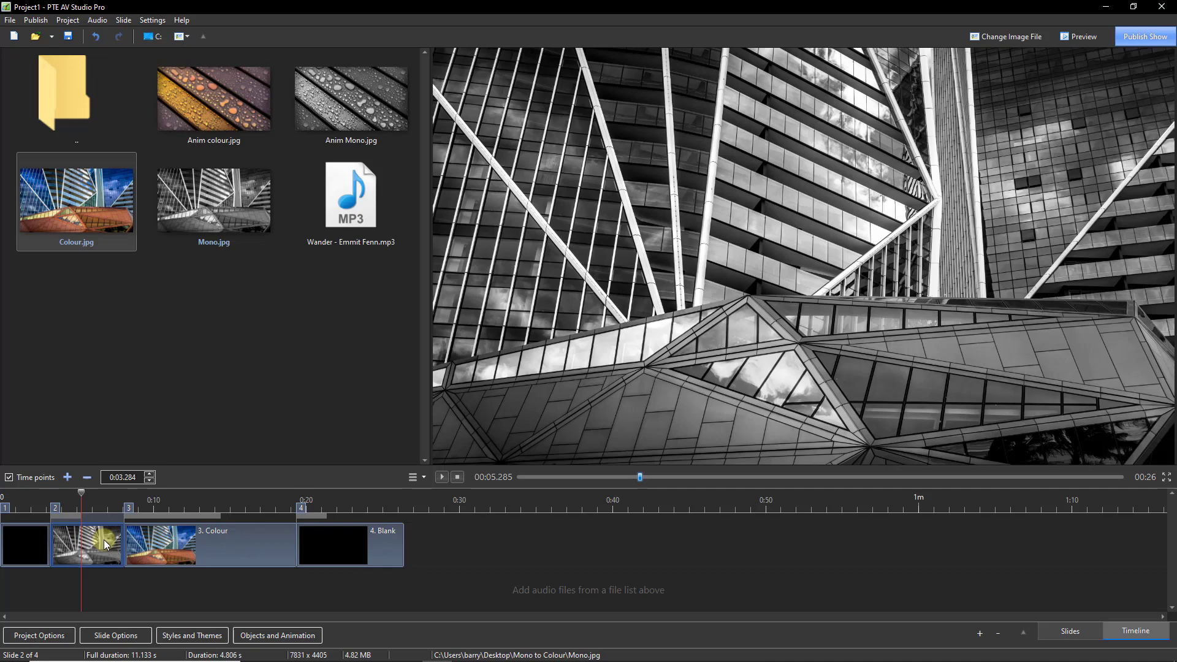
click(161, 544)
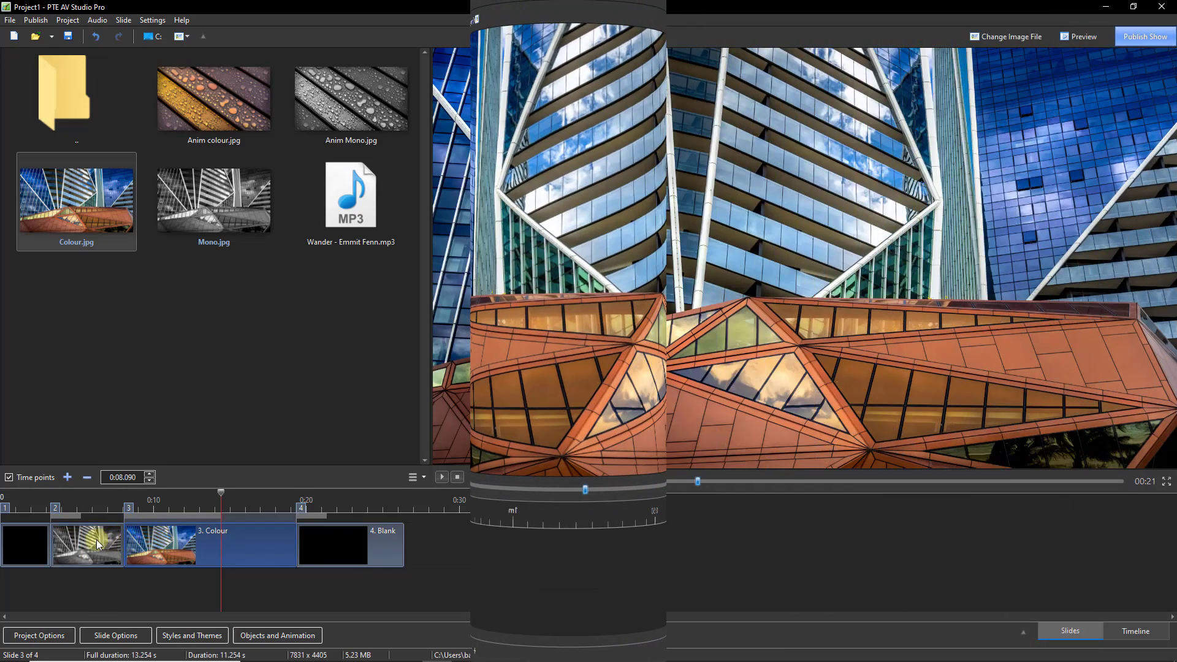
- Select the Colour slide and bring up its Objects and Animation editor
click(1069, 629)
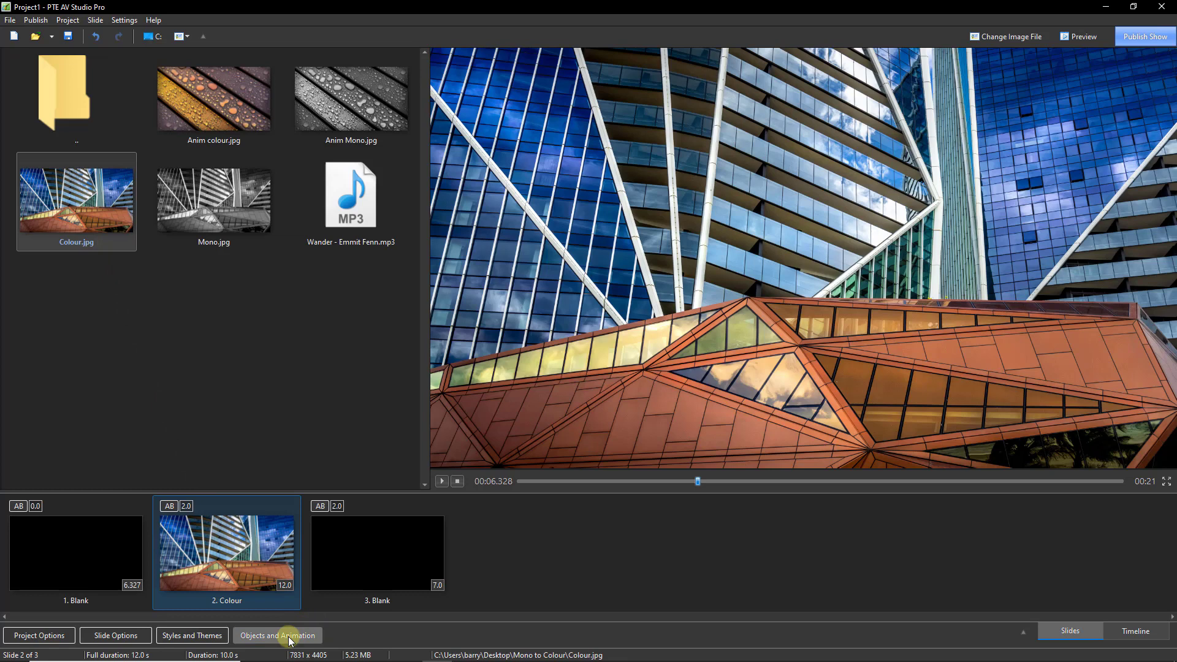
click(277, 636)
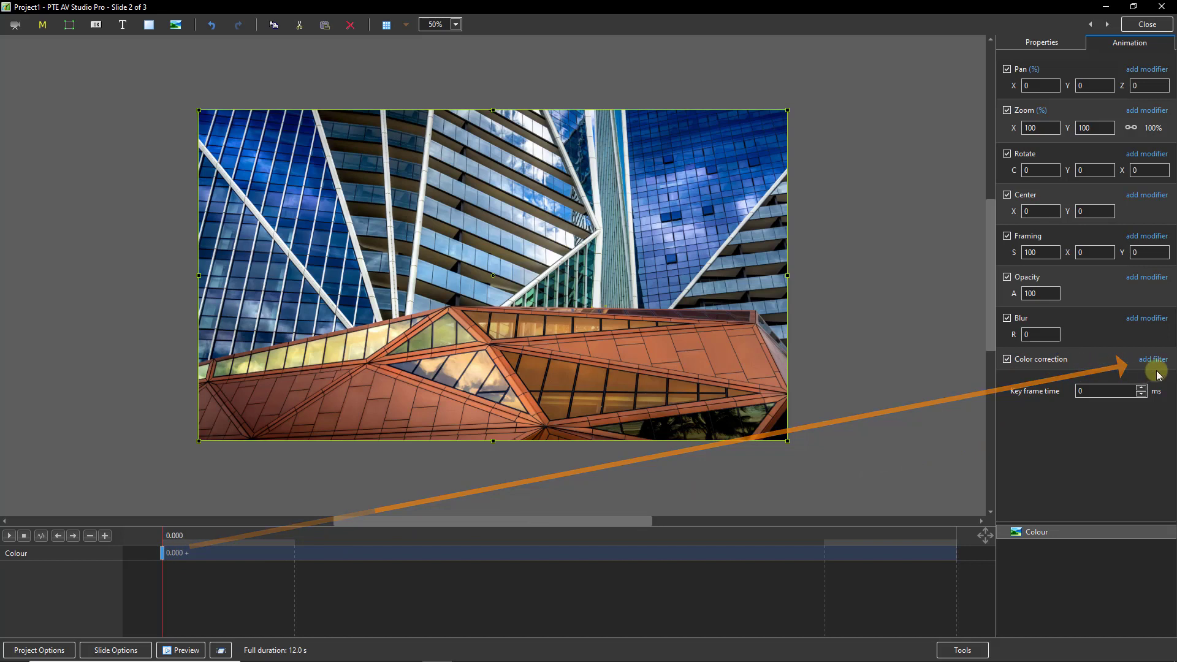
- Add a Hue/Saturation filter at -99 saturation and a Brightness/Contrast filter to the Colour photo
click(1152, 359)
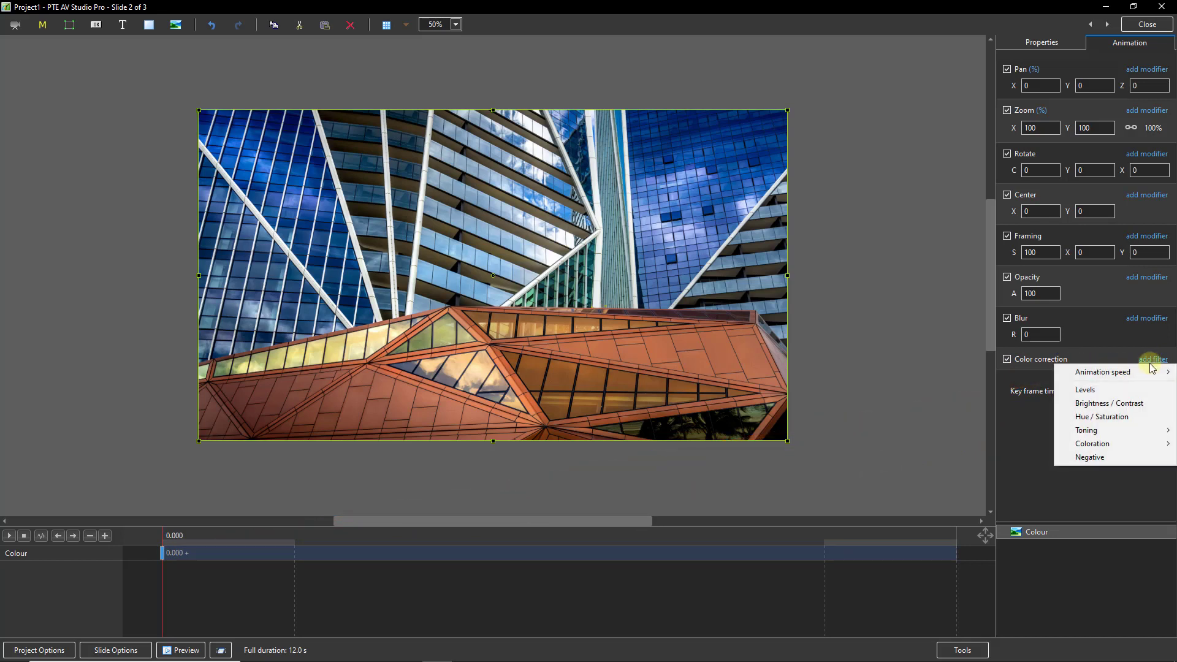
click(1102, 417)
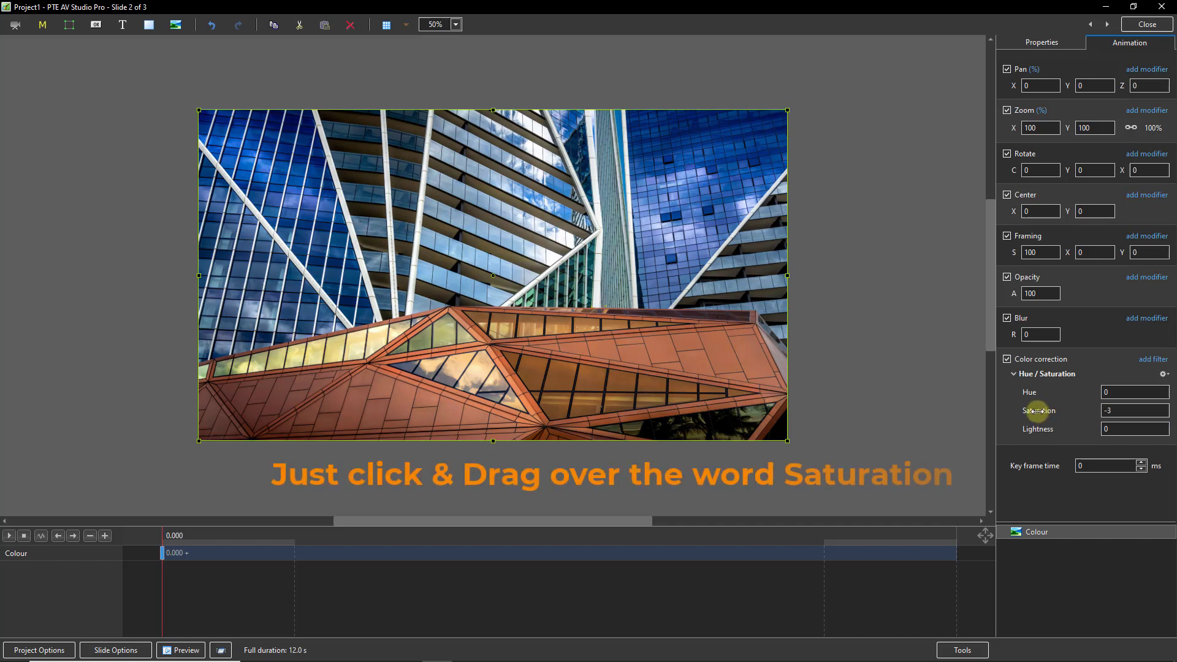
drag(1038, 411, 968, 430)
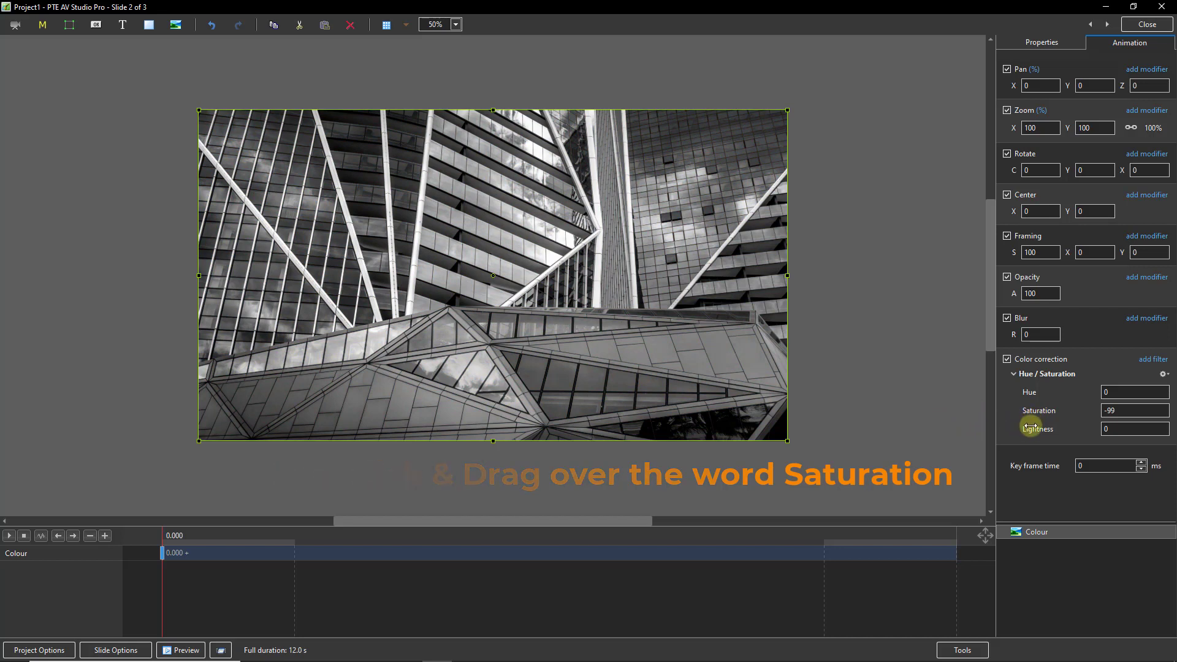
mouse_move(1084, 417)
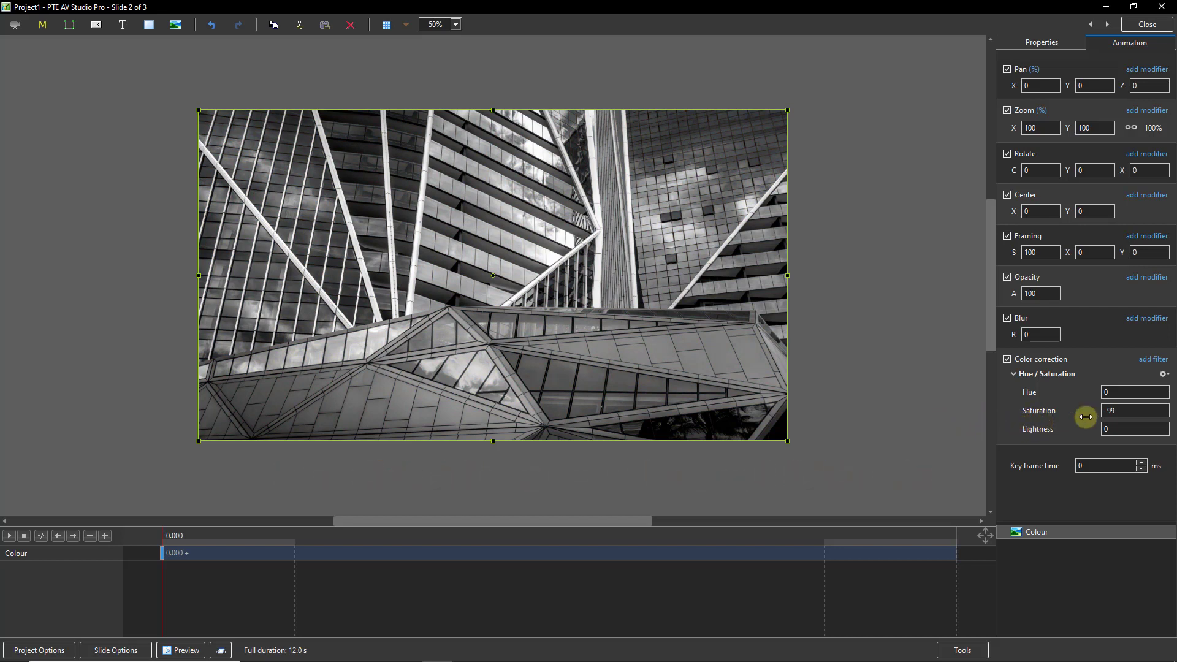
click(1152, 359)
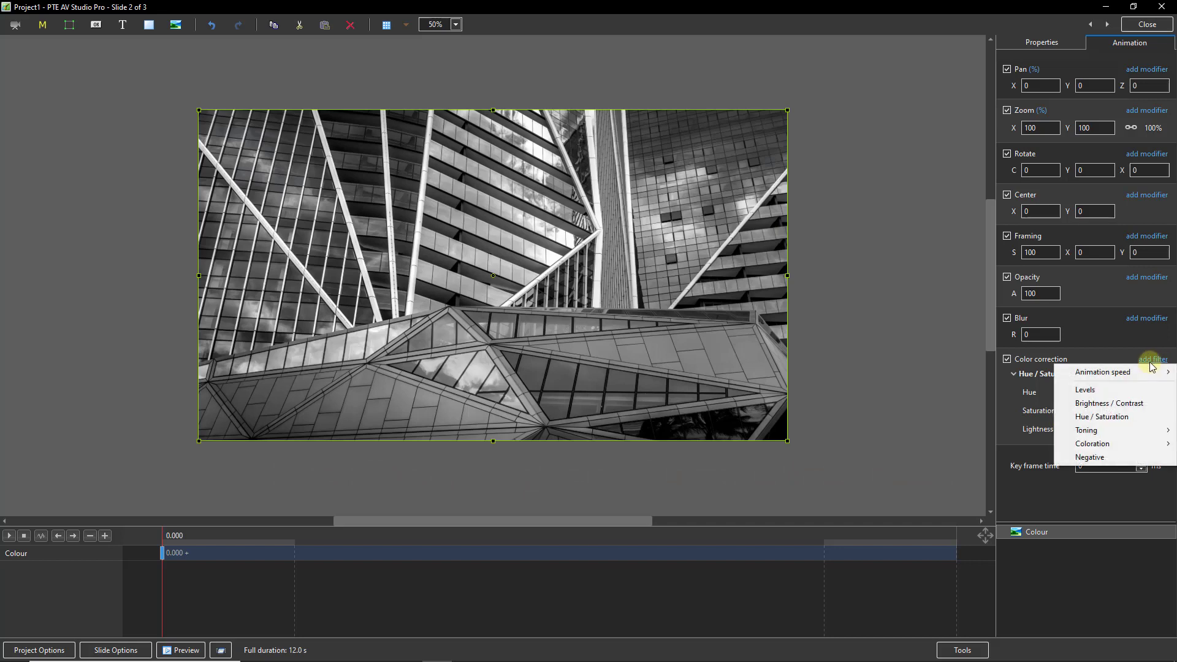
mouse_move(1087, 403)
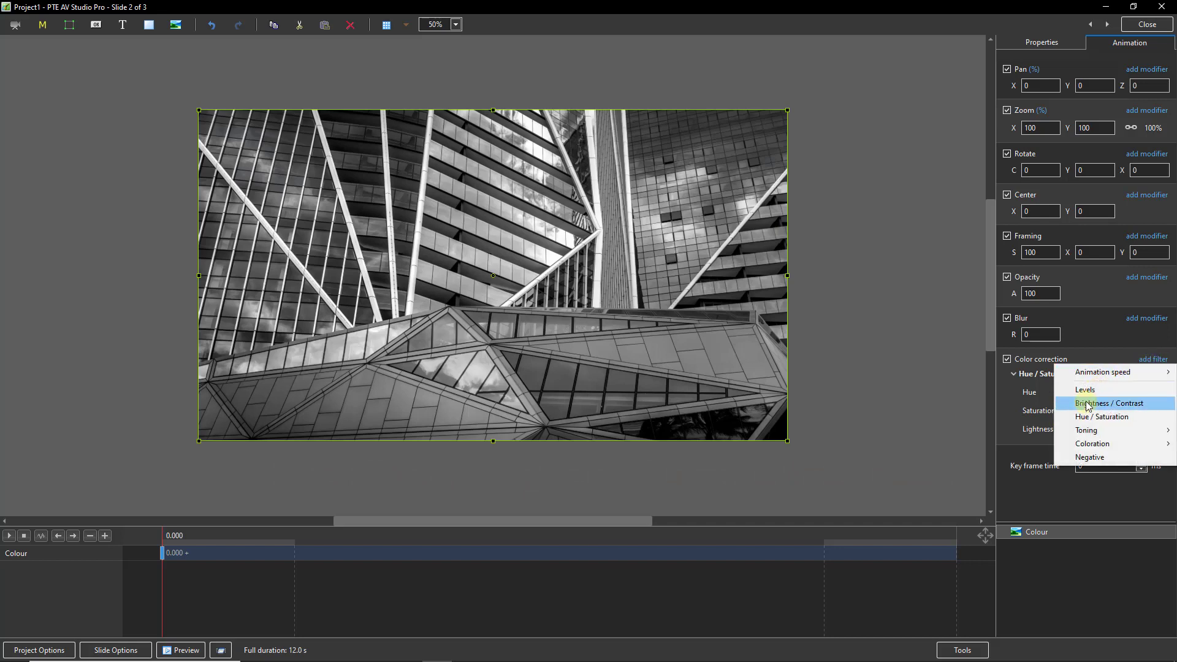
click(1111, 403)
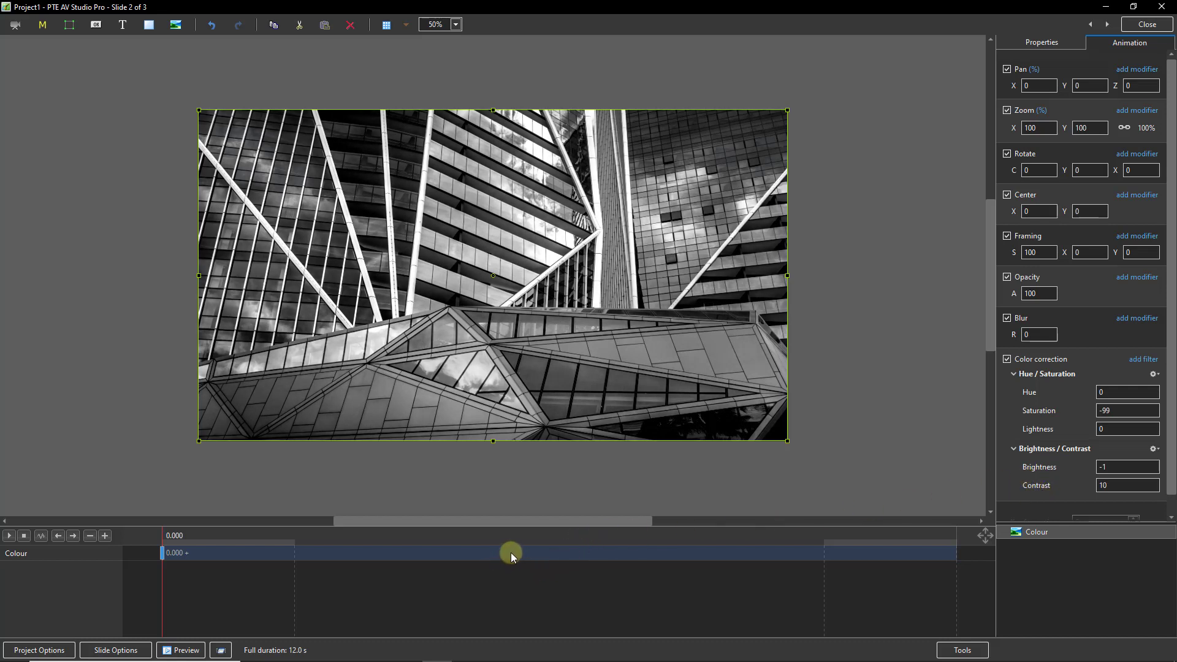
- Add a colour-restoring keyframe with correction unfiltered, placing keyframes at 4.352 and 7.751 seconds
right_click(510, 554)
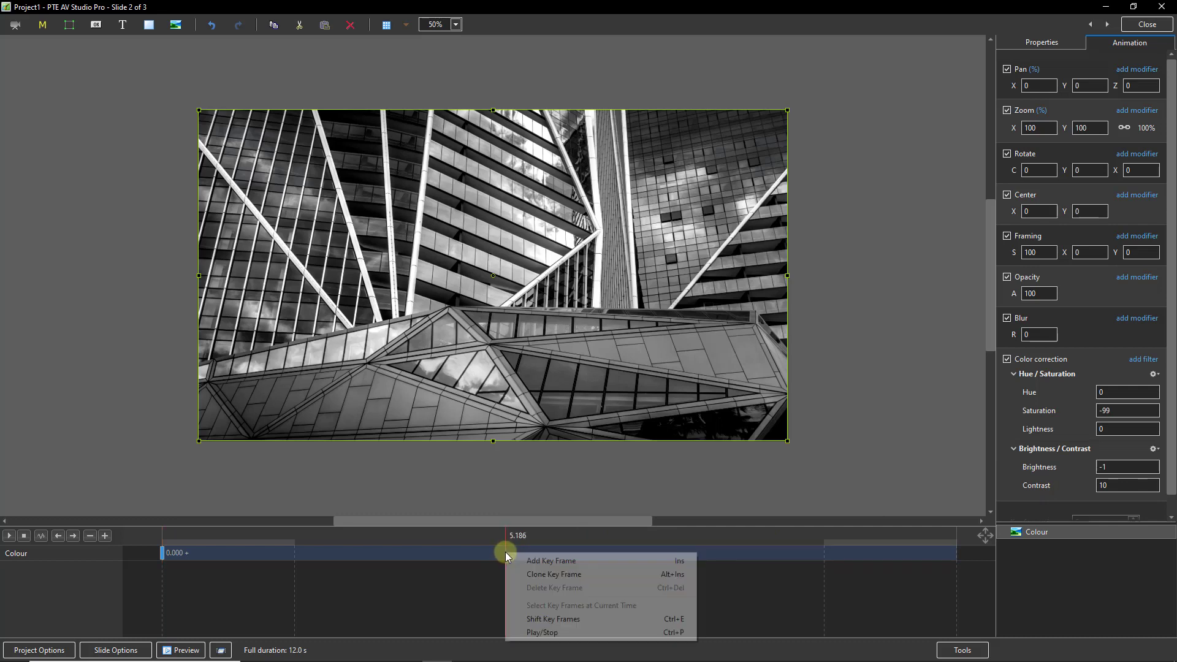
mouse_move(554, 574)
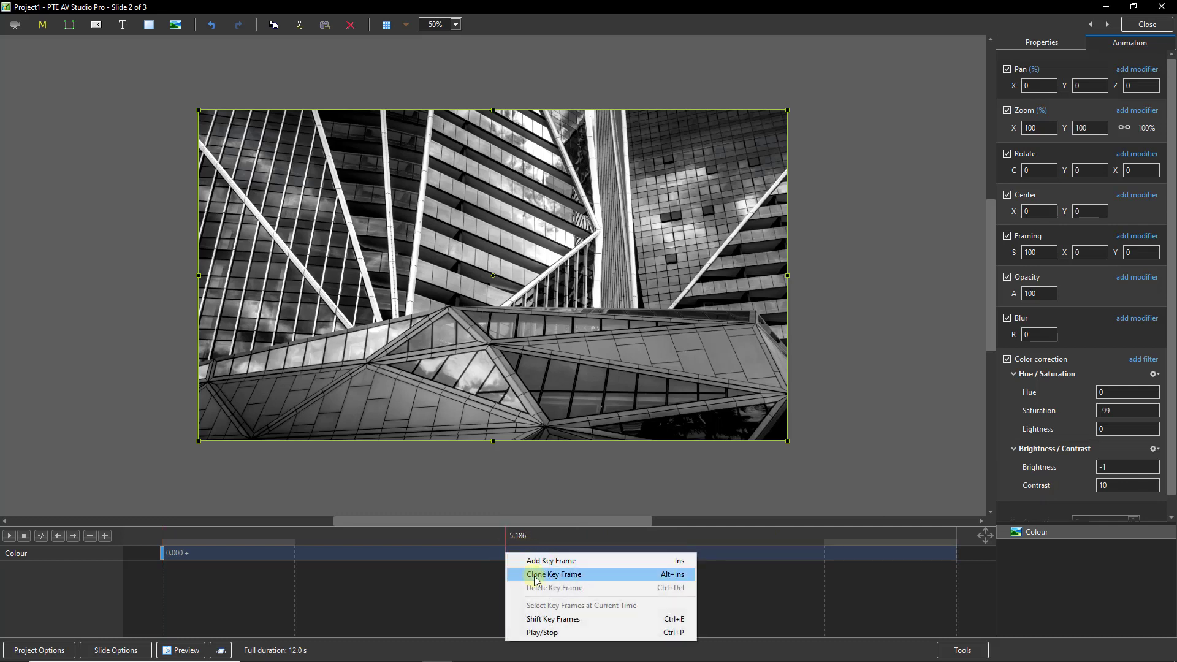
click(554, 574)
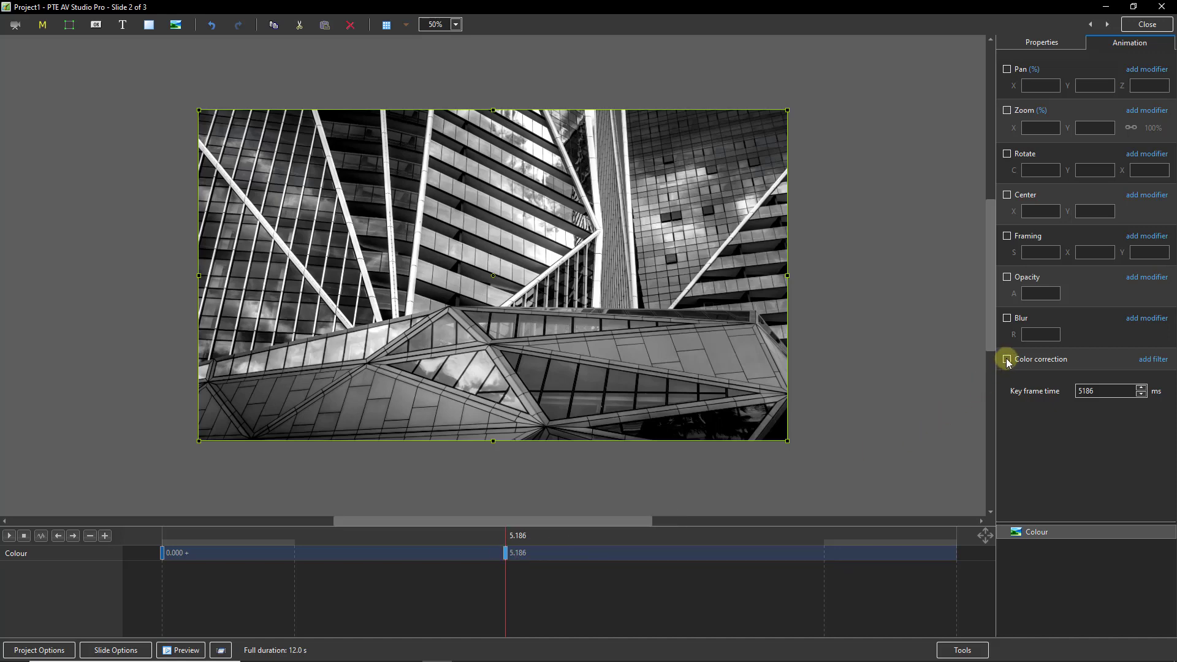
click(1007, 359)
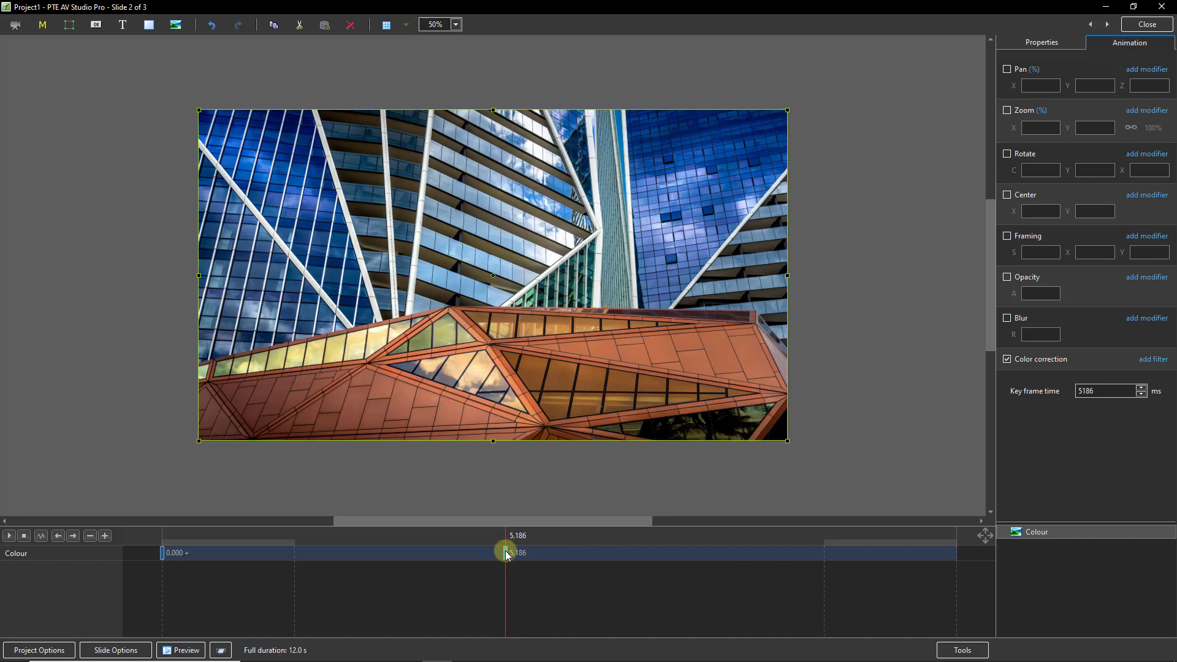
drag(504, 553, 676, 553)
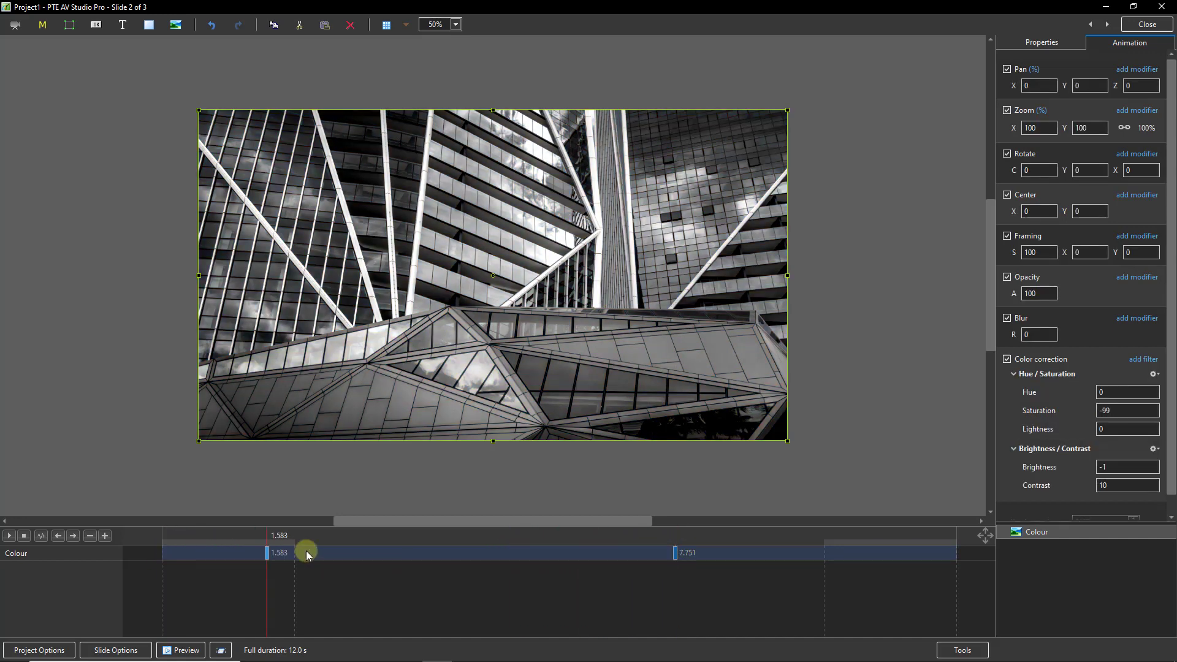
drag(305, 553, 450, 553)
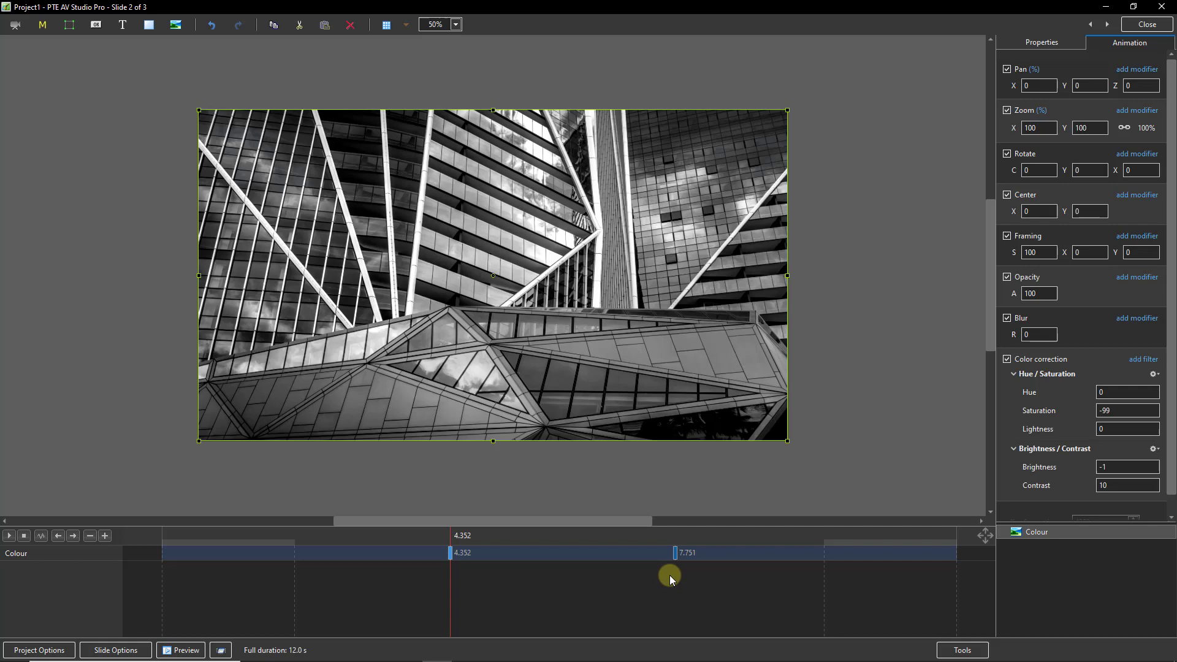
mouse_move(389, 574)
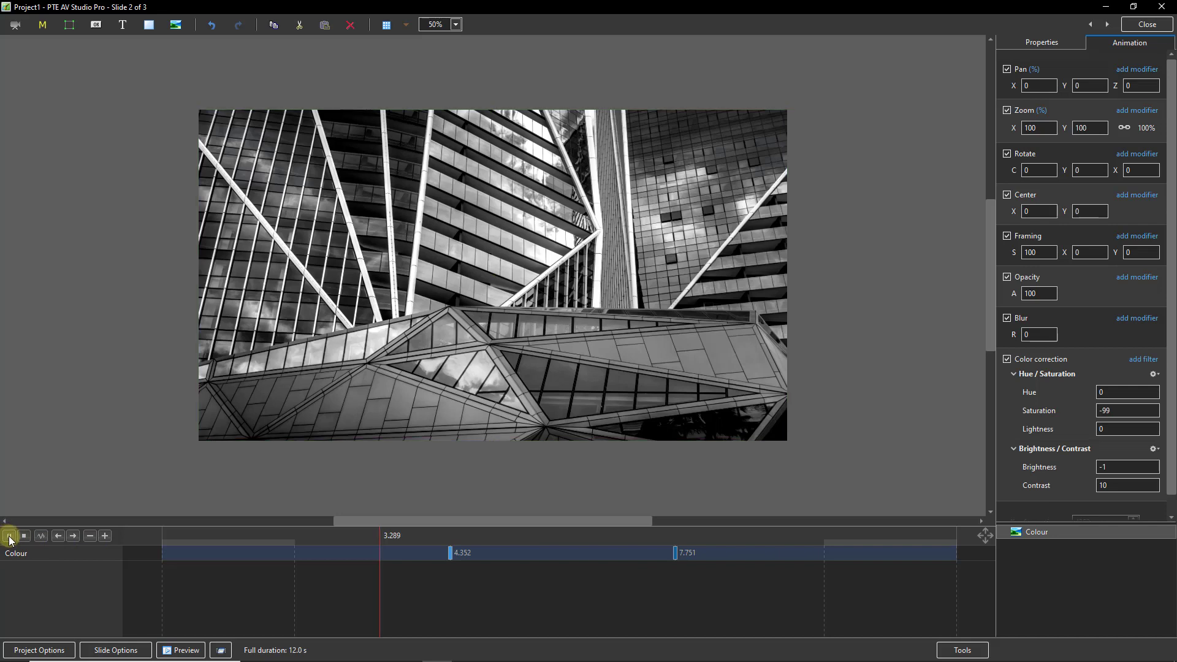
- Preview the mono-to-colour fade a few times, then leave the animation editor for the slide list
click(9, 535)
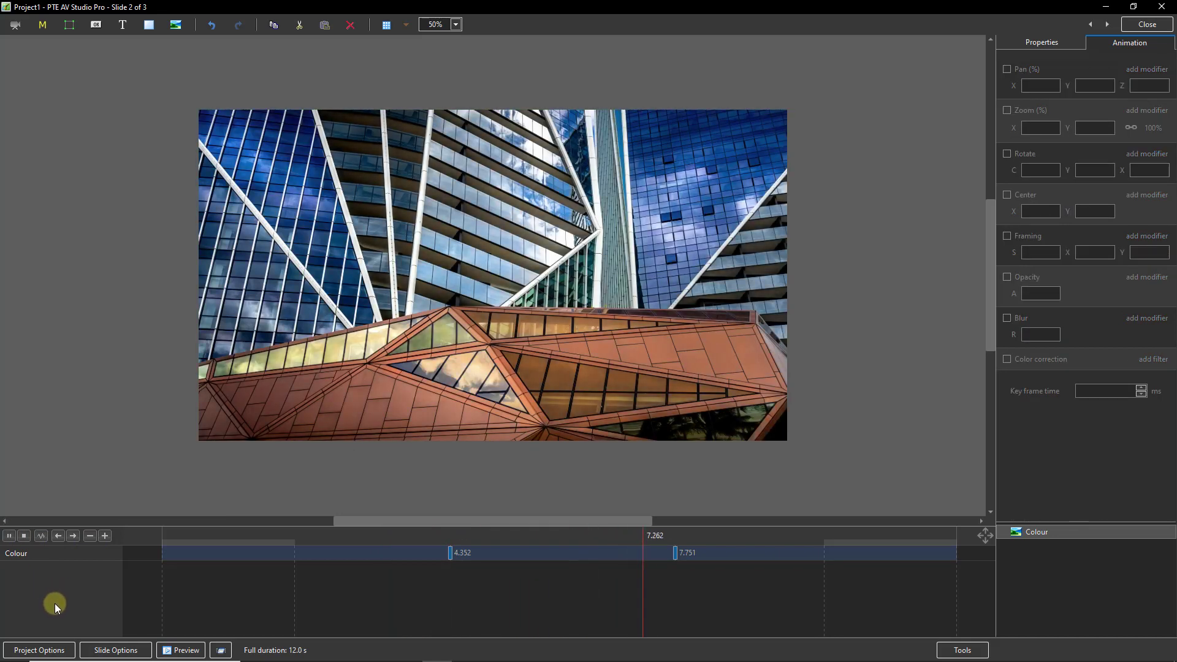
click(10, 535)
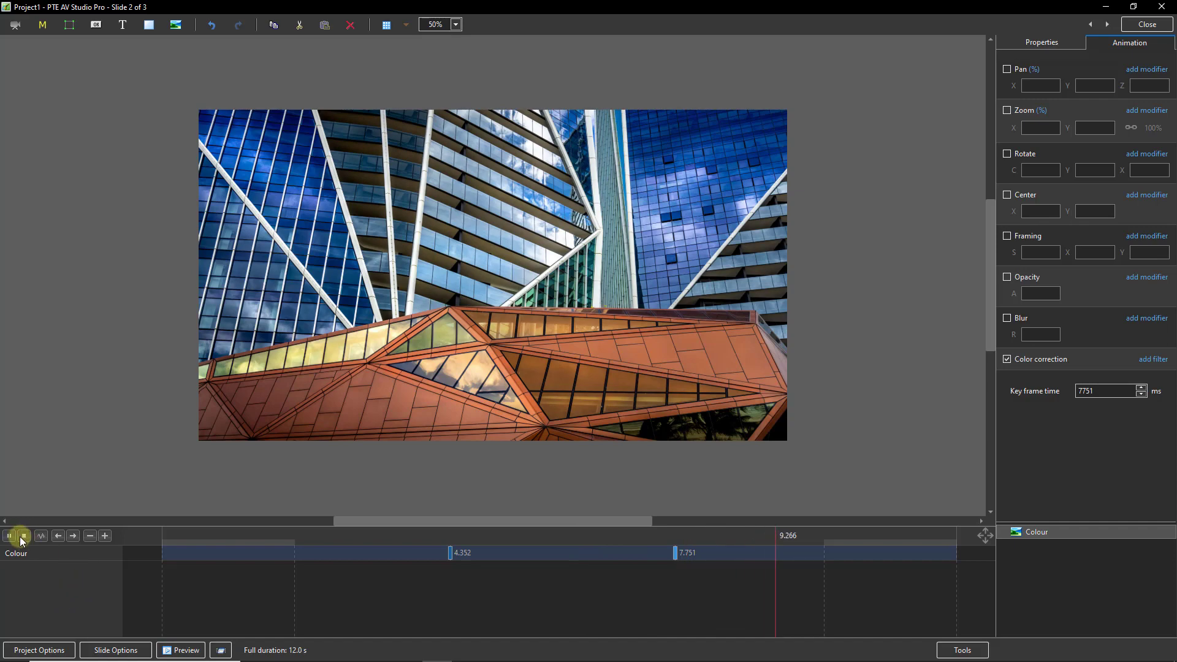
click(10, 536)
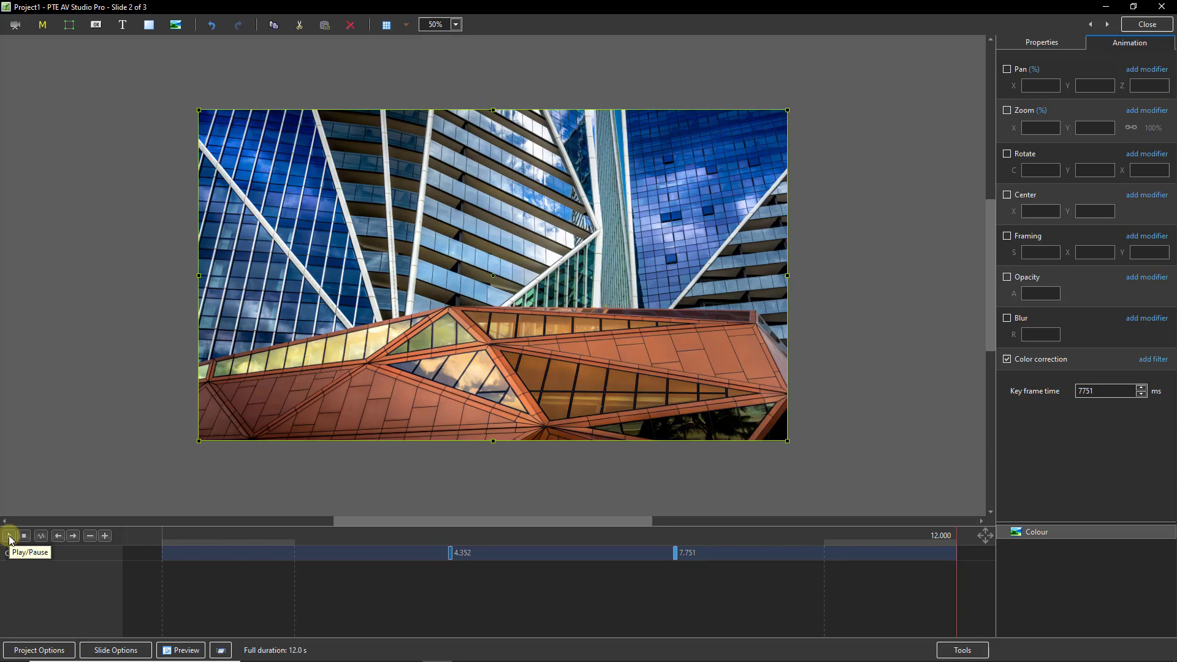
click(9, 536)
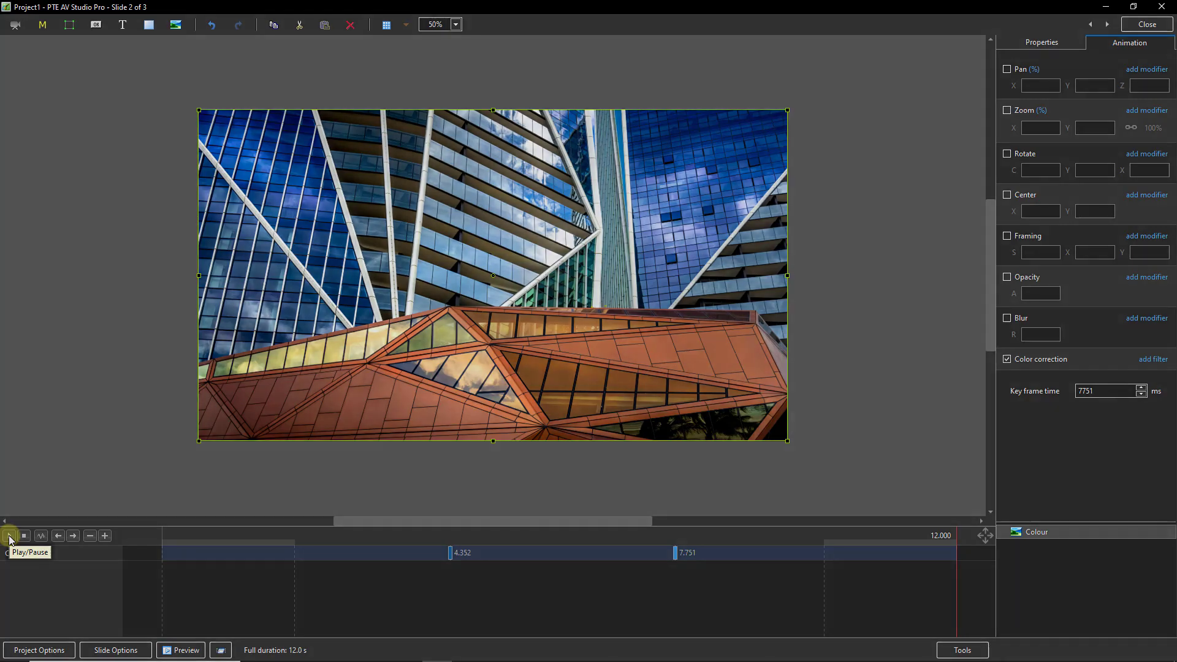
click(1146, 24)
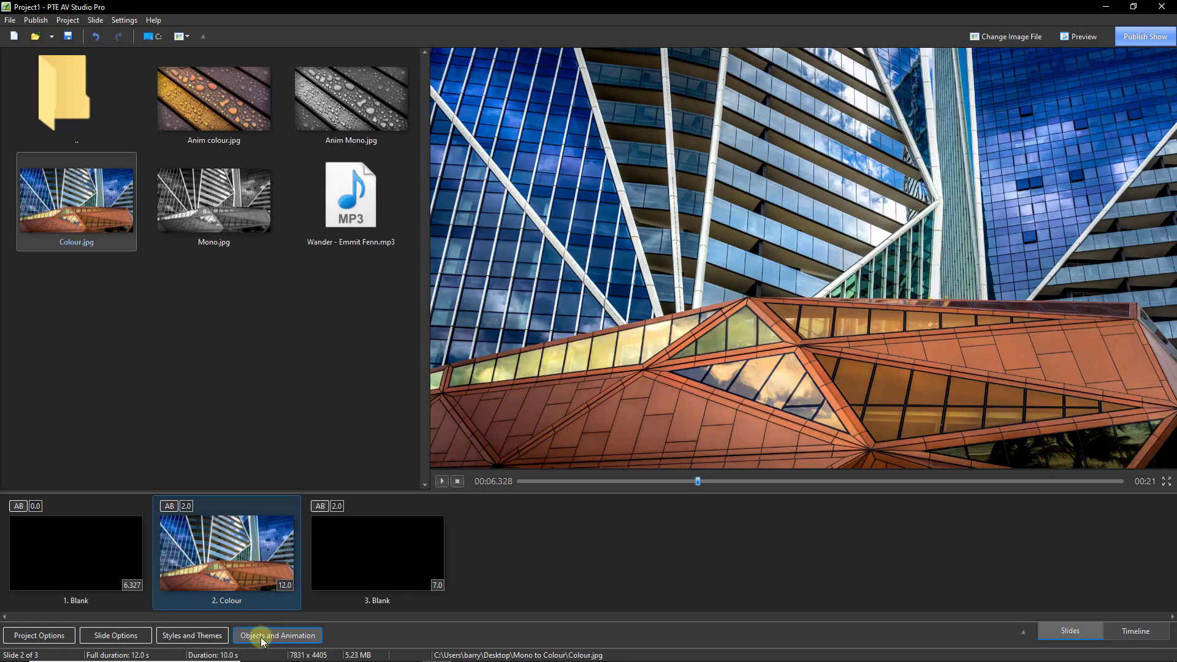
- Back in the animation editor, start the Colour image at 131% zoom tilted 10 degrees
click(277, 636)
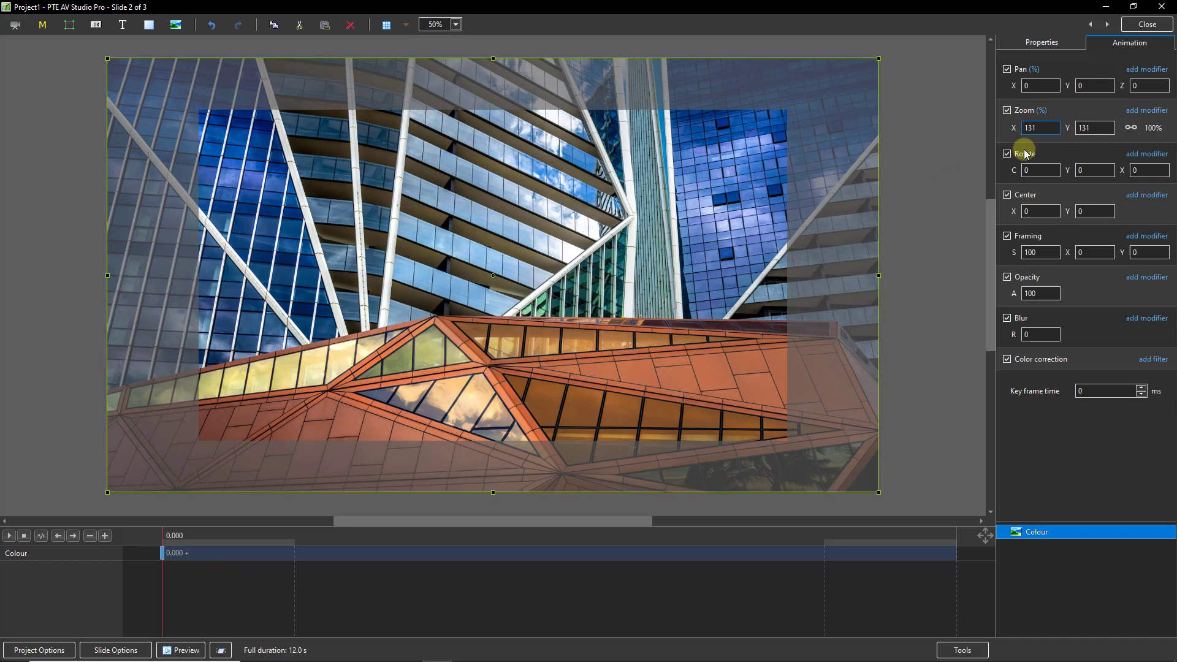
drag(1040, 169, 1021, 169)
text(10)
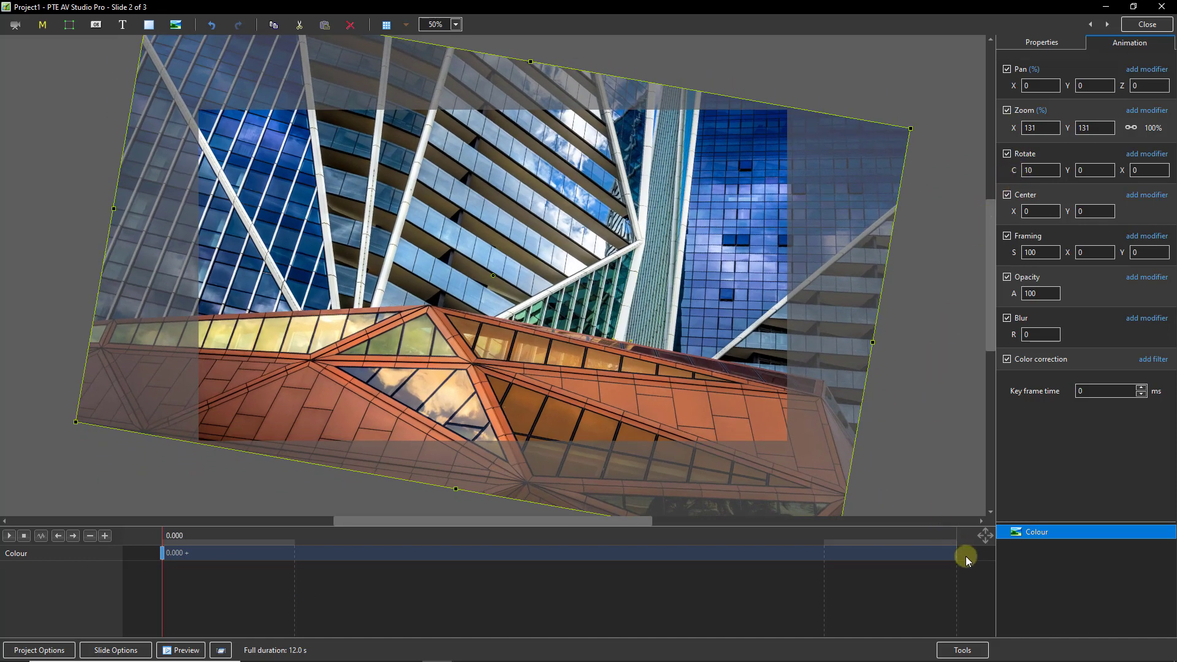
right_click(967, 558)
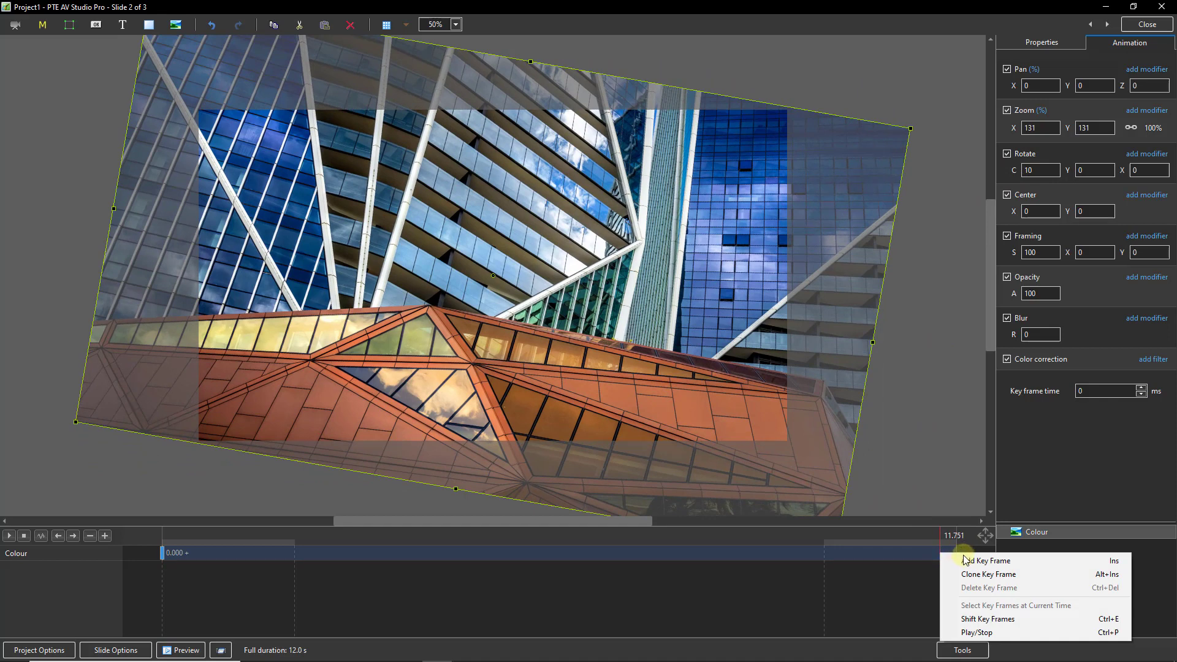
- Add an end keyframe at 12.000 seconds restoring the Colour image to 100% zoom and 0° rotation
click(986, 560)
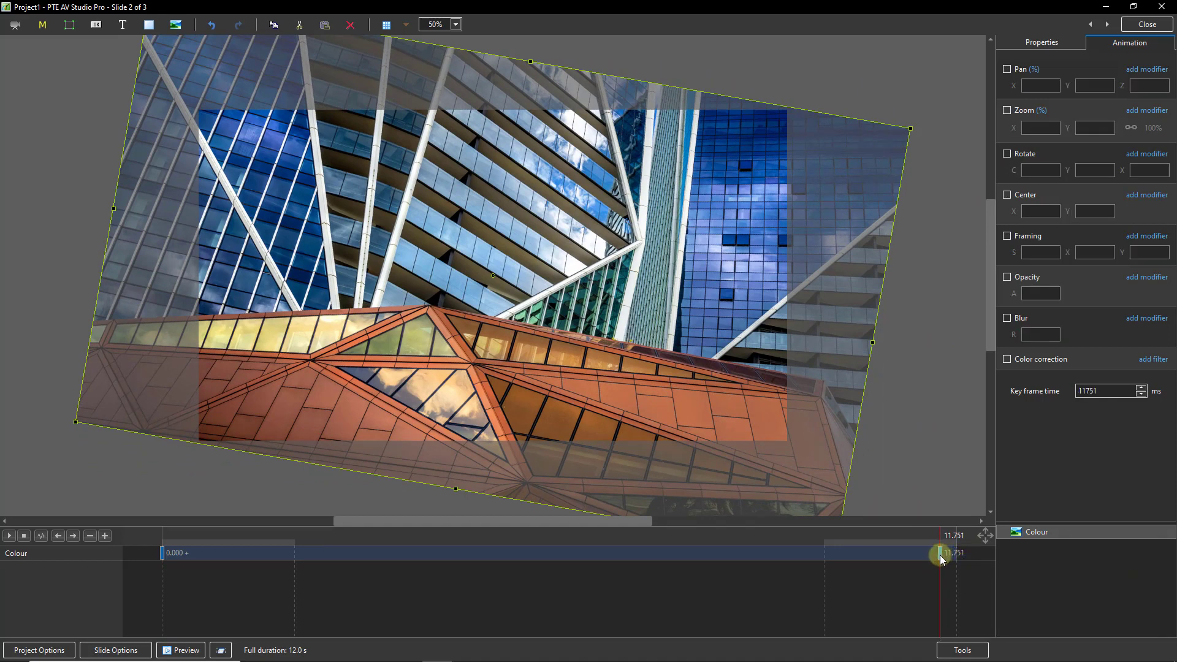
drag(941, 553, 968, 553)
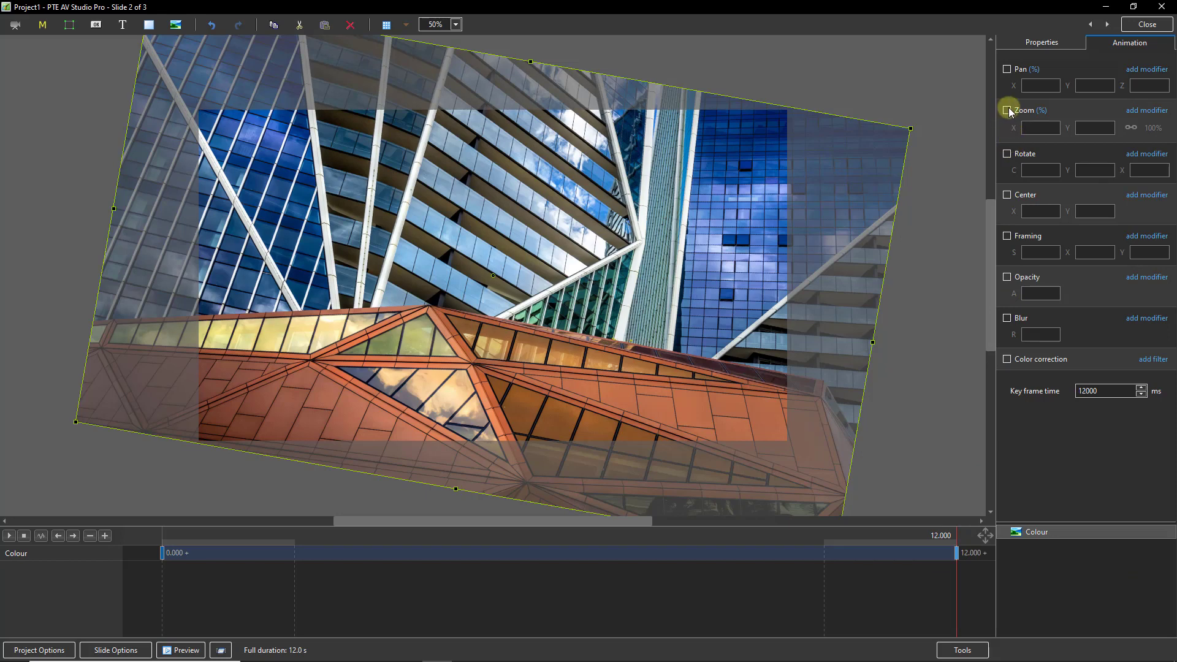
click(1008, 110)
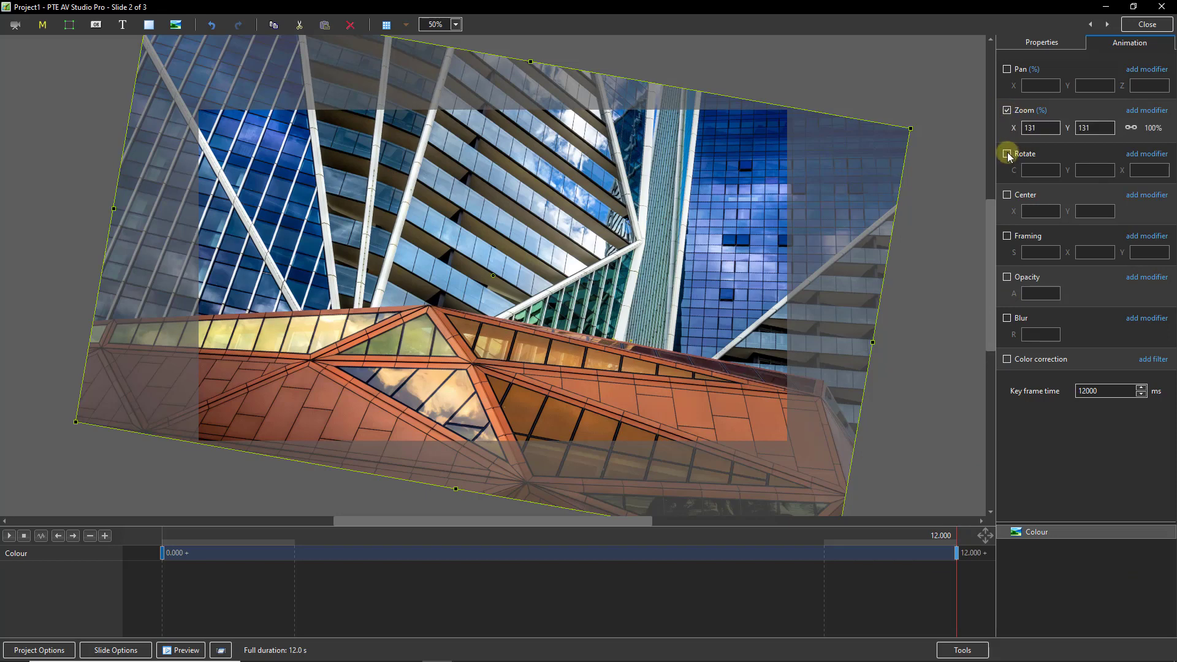
click(1008, 154)
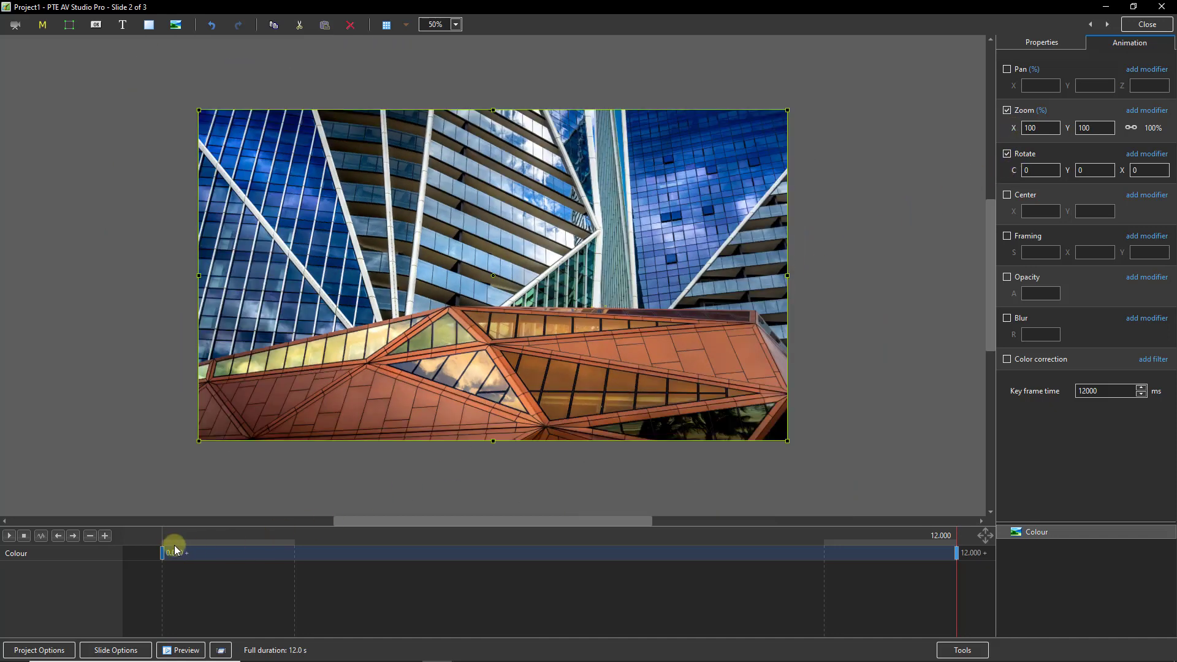
- Preview the zoom-and-rotate animation from the start and select the Colour image object
click(9, 536)
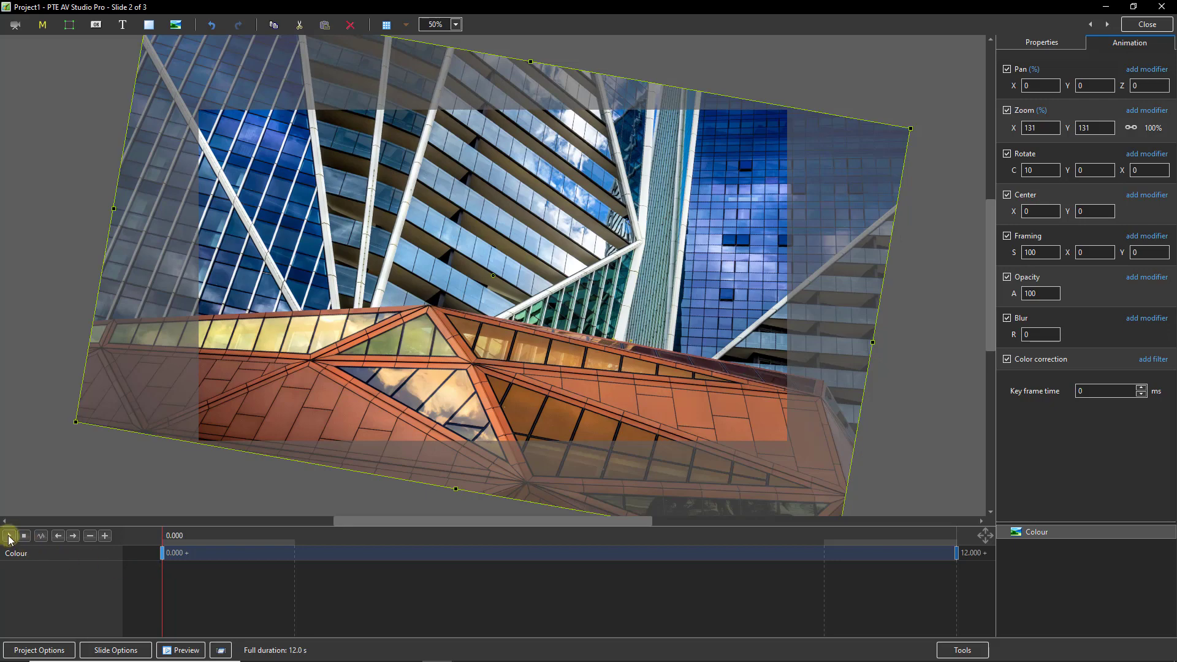
click(9, 536)
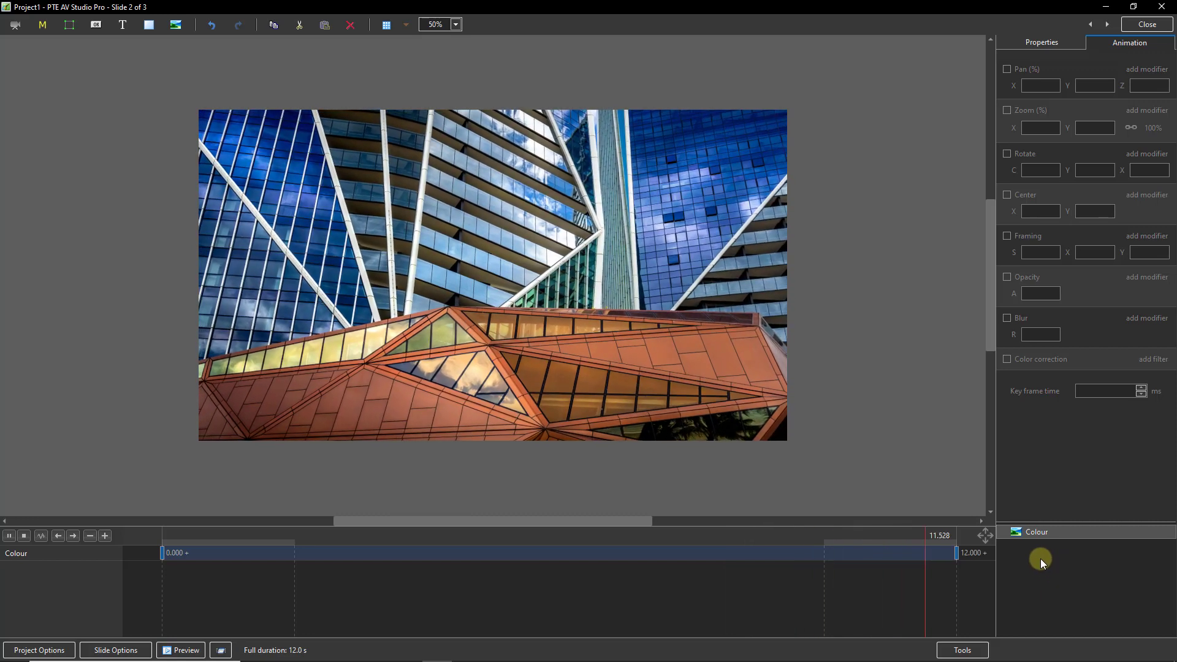
click(1038, 530)
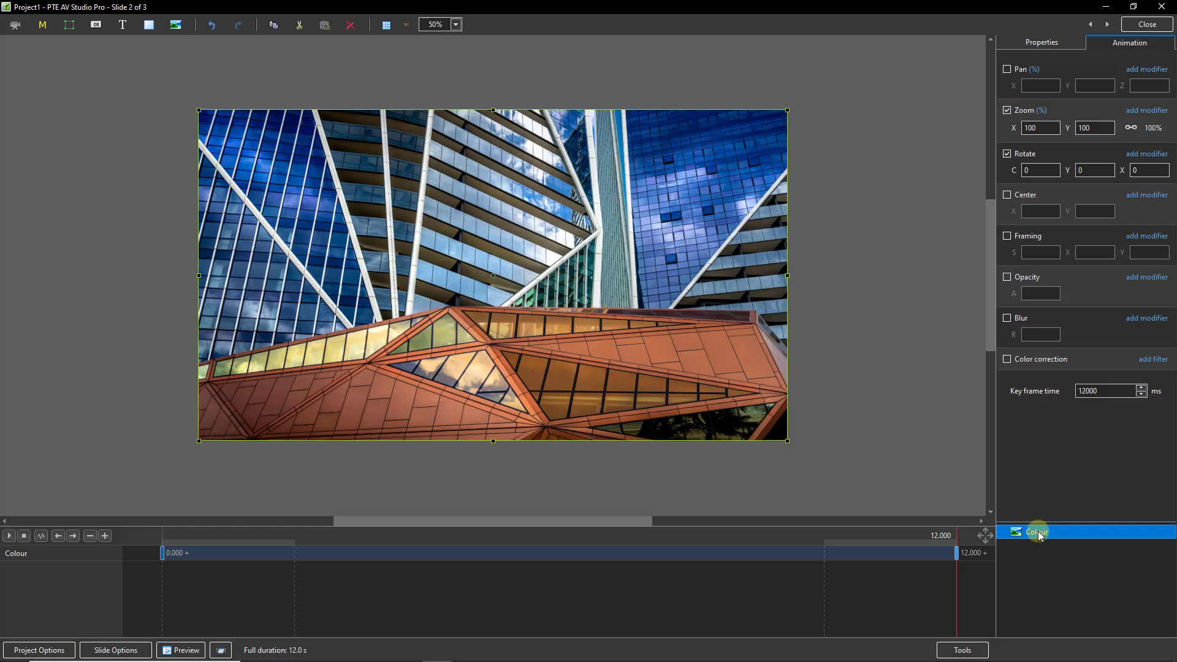
mouse_move(1065, 534)
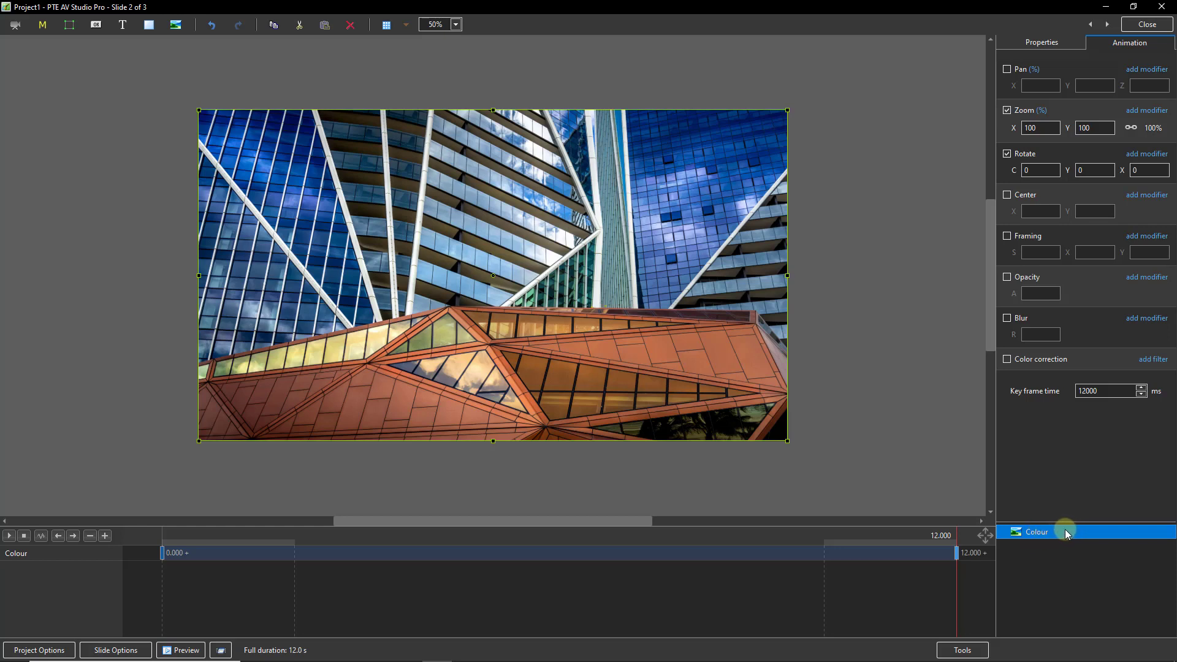
- Add Mono.jpg as a child image nested under the Colour image
right_click(1034, 531)
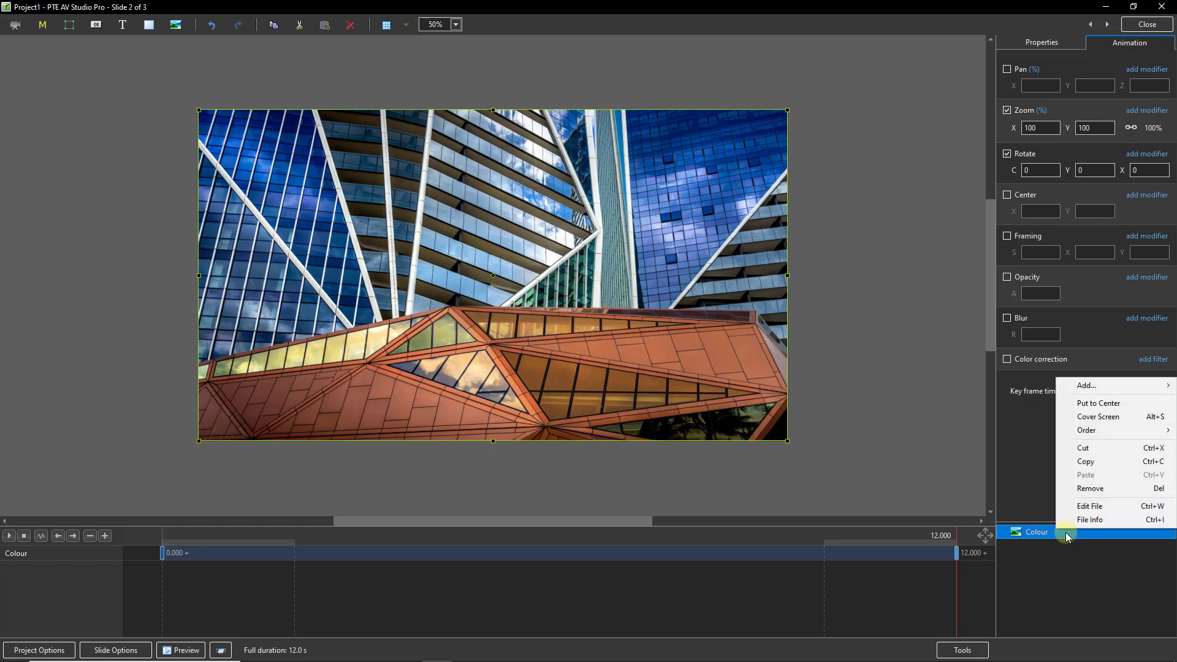
mouse_move(1086, 385)
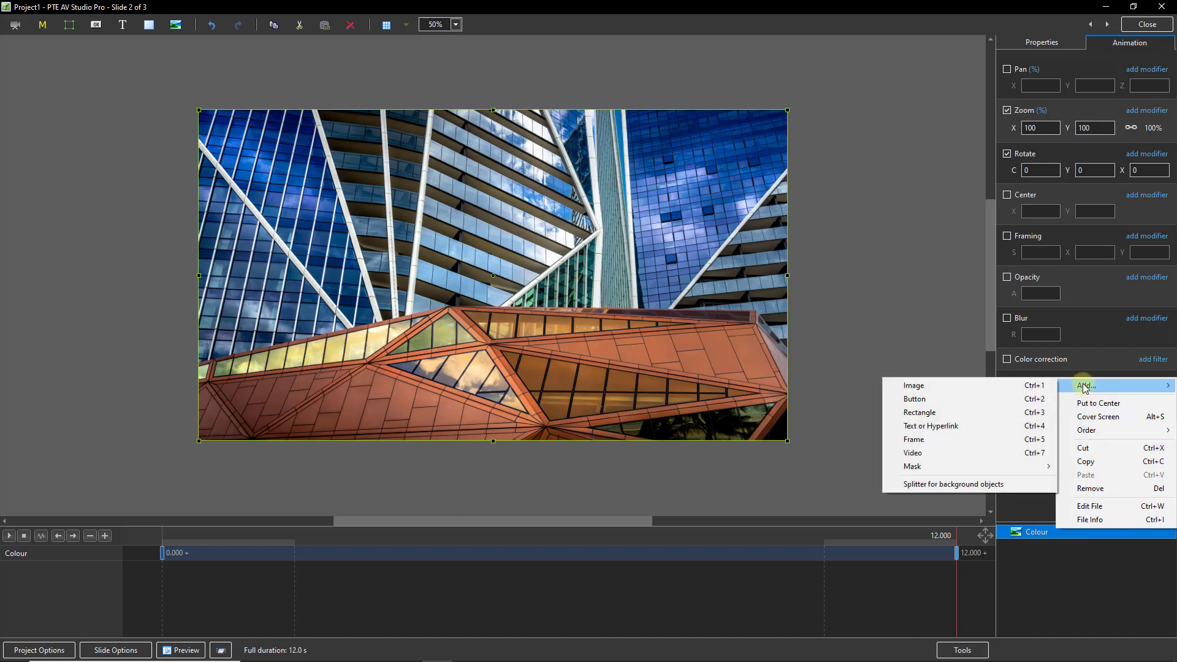
click(913, 385)
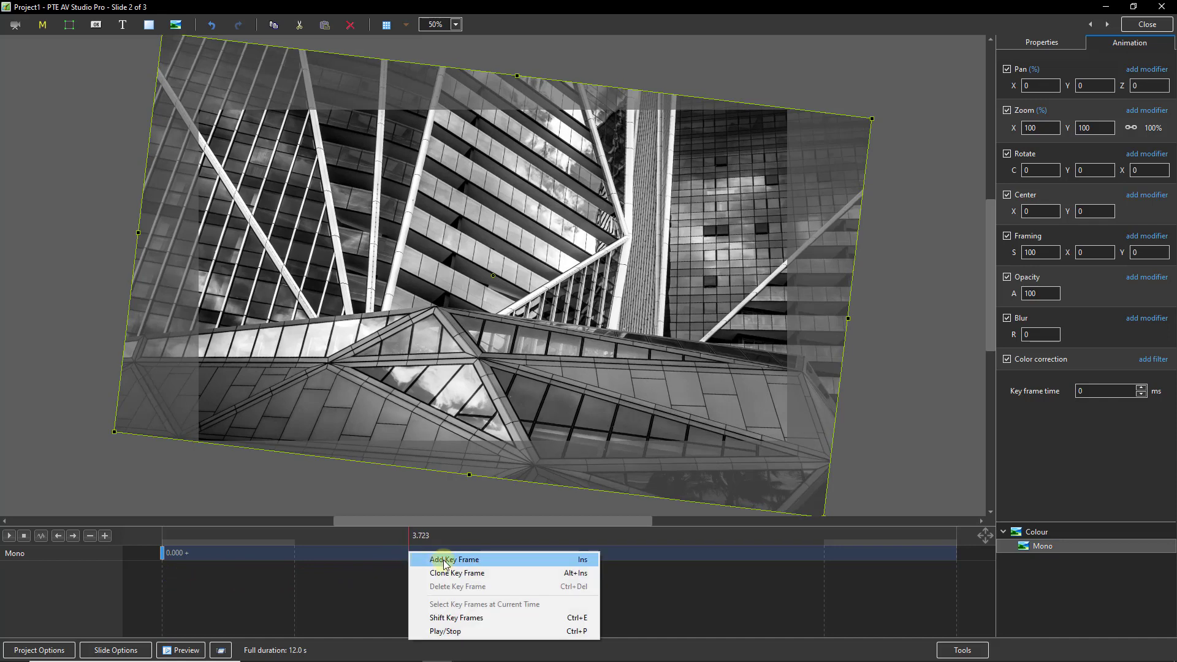
- Keyframe the Mono image to fade to 0 opacity between 4.343 and 7.352 seconds and preview it
click(454, 559)
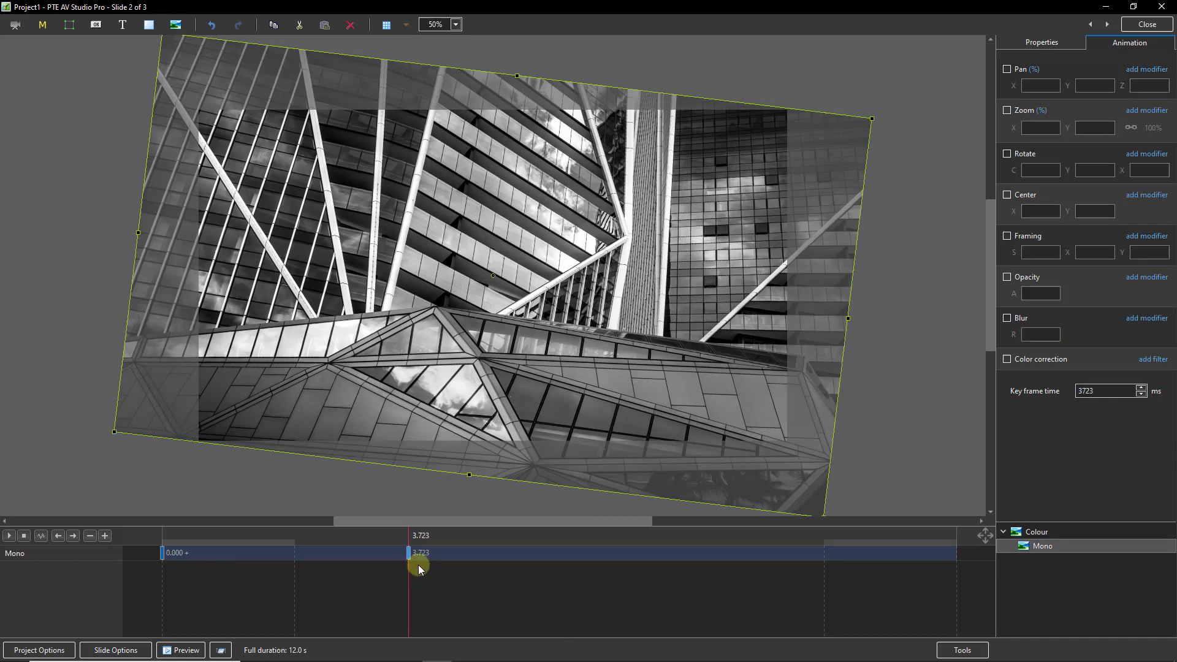
drag(419, 553, 668, 553)
text(0)
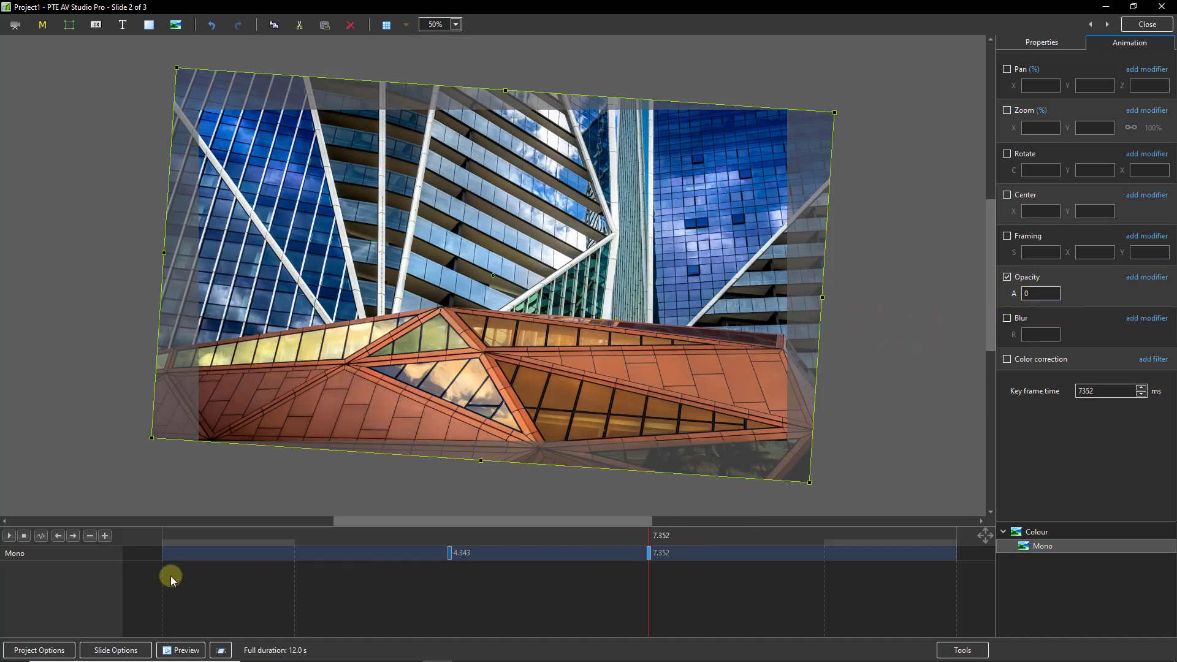
click(9, 535)
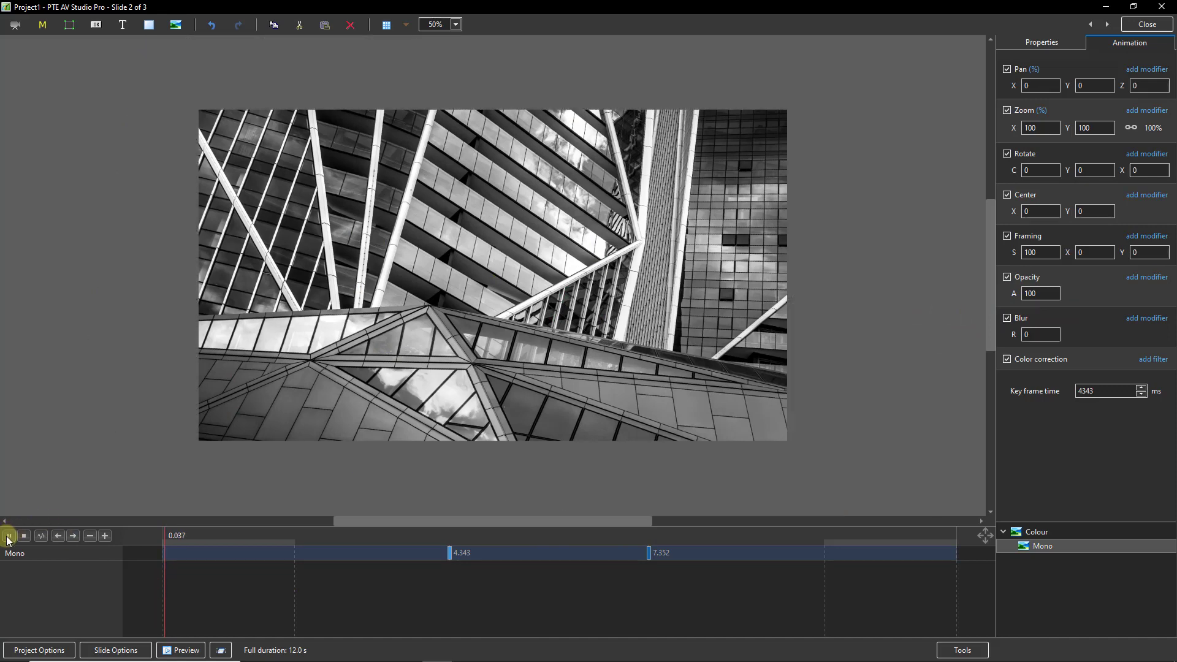
click(8, 536)
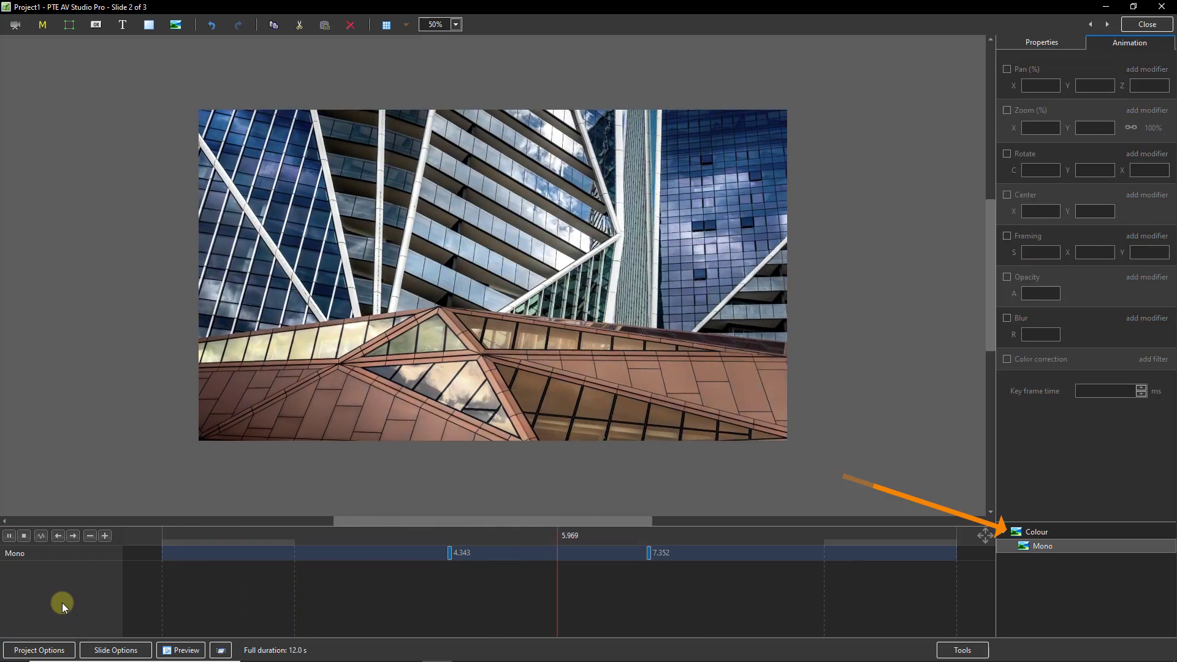
click(649, 553)
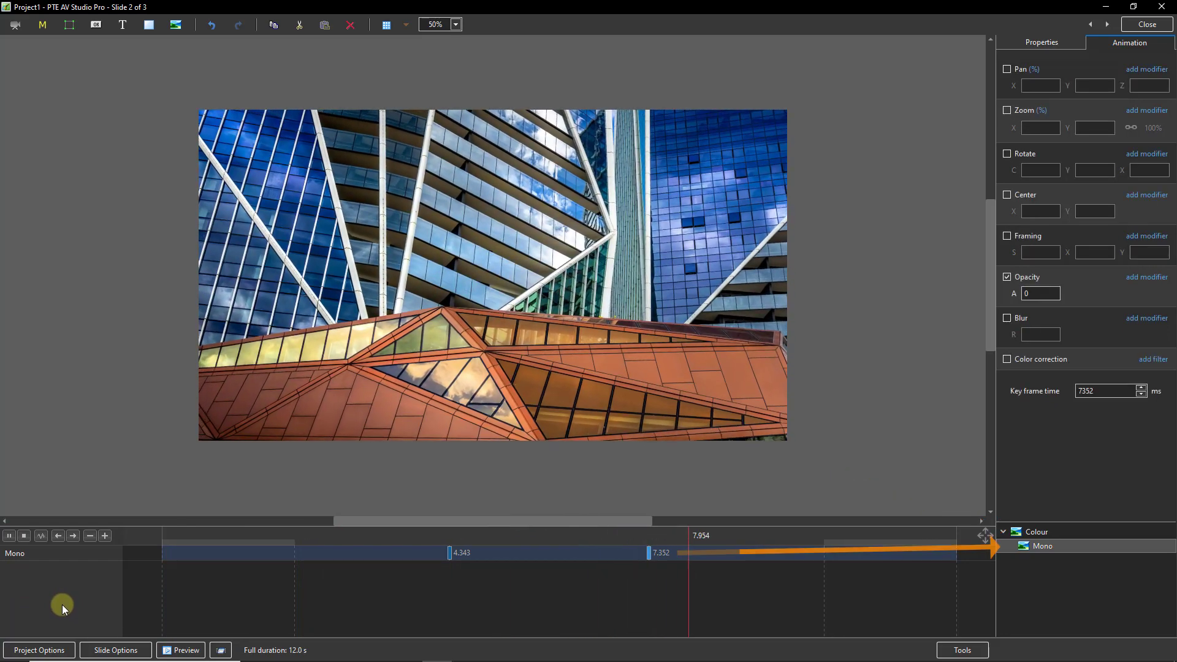